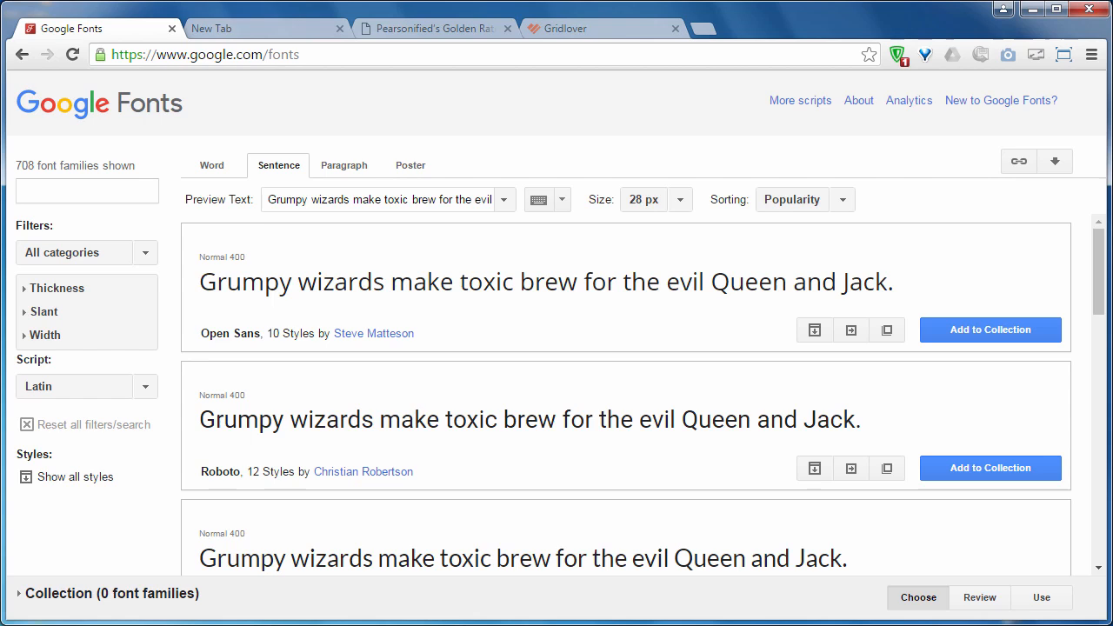
Sort the Google Fonts list by Trending and search for 'raleway'
{"action": "left_click", "coordinate": [200, 52]}
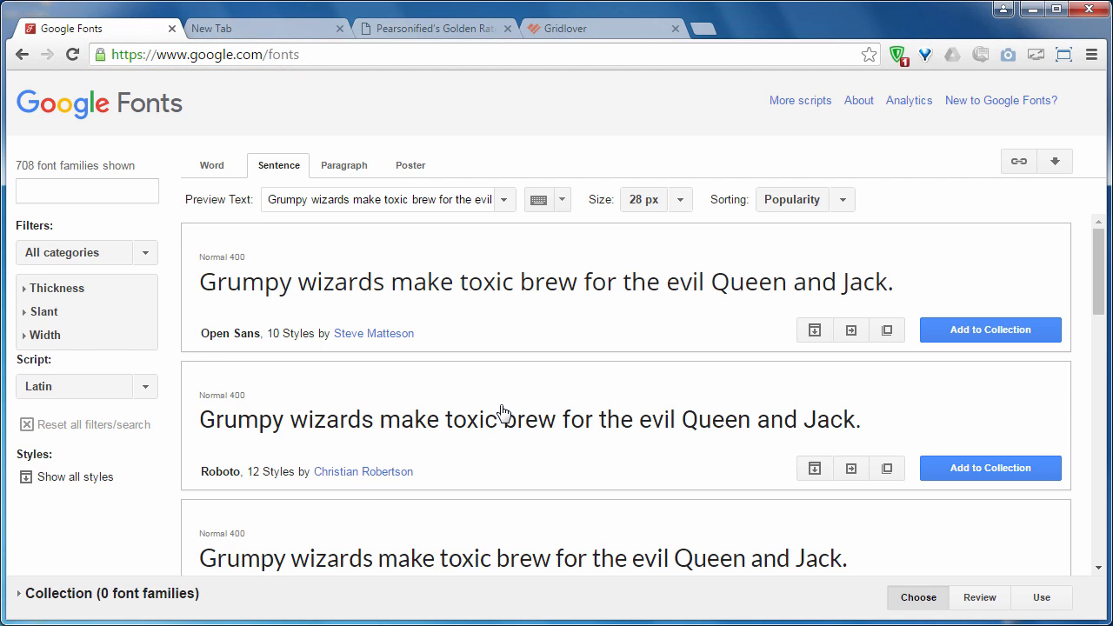
{"action": "mouse_move", "coordinate": [775, 202]}
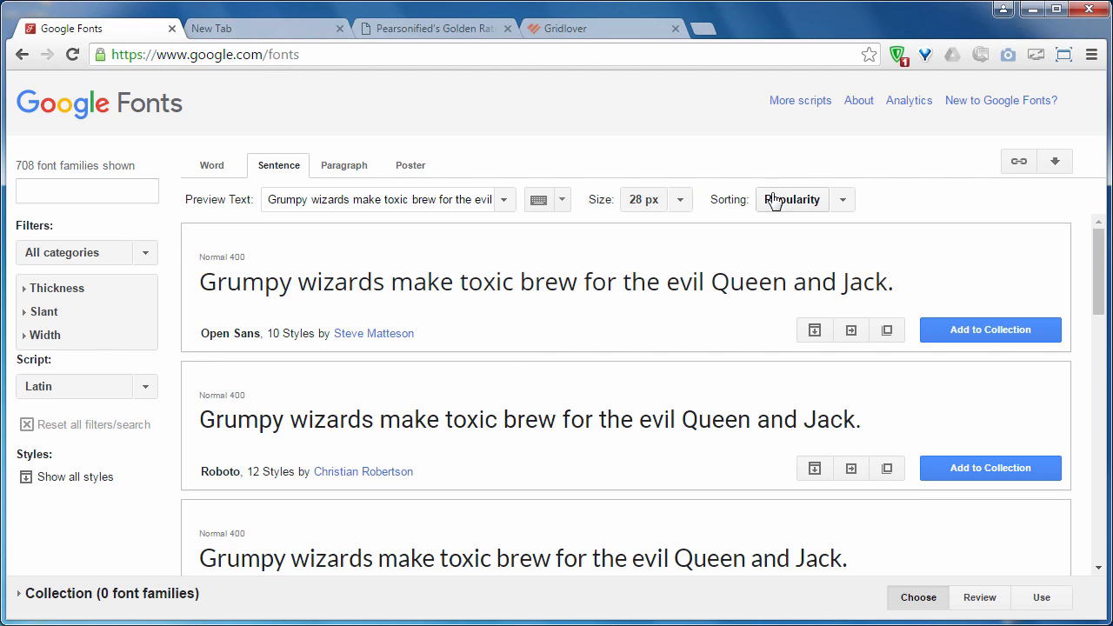
{"action": "left_click", "coordinate": [804, 198]}
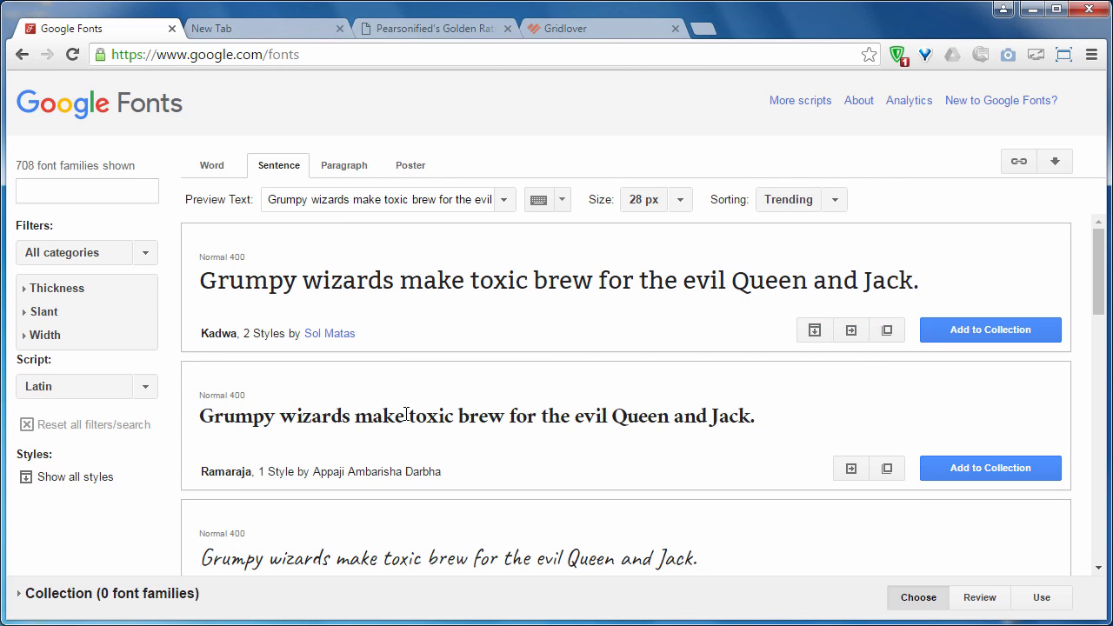
{"action": "left_click", "coordinate": [84, 252]}
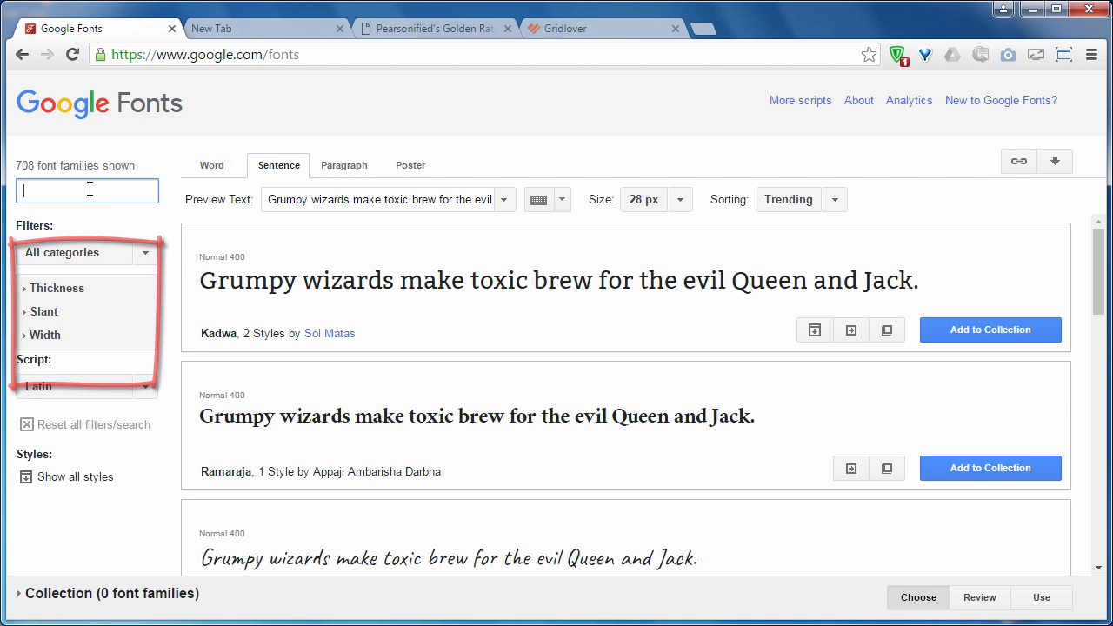
{"action": "type", "text": "raleway"}
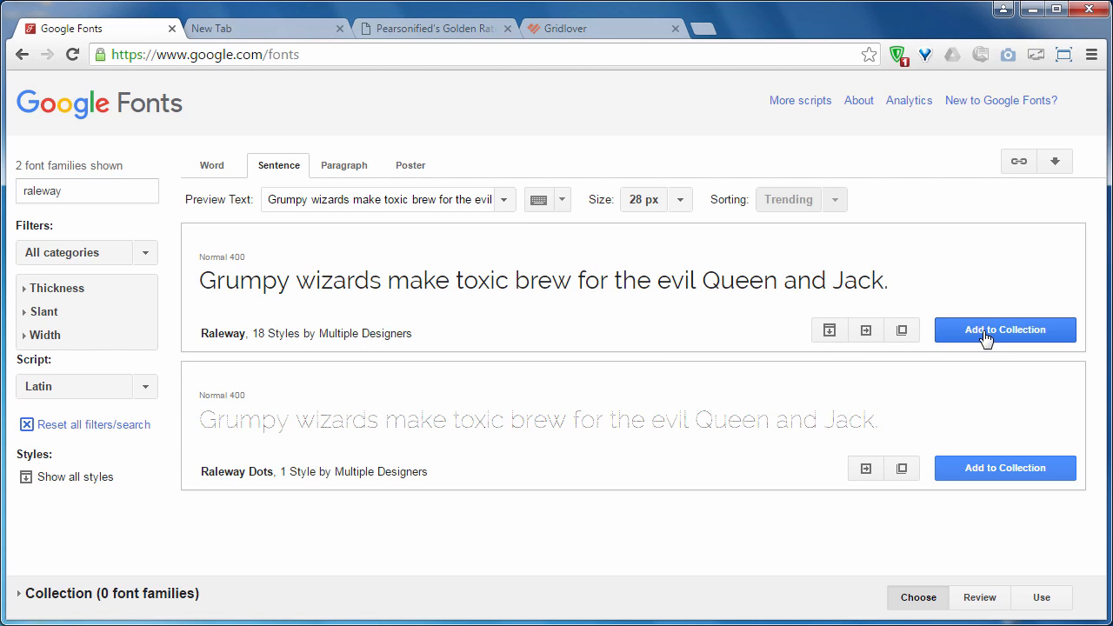
Add Raleway to the collection and bring up its Use page
{"action": "left_click", "coordinate": [1005, 330]}
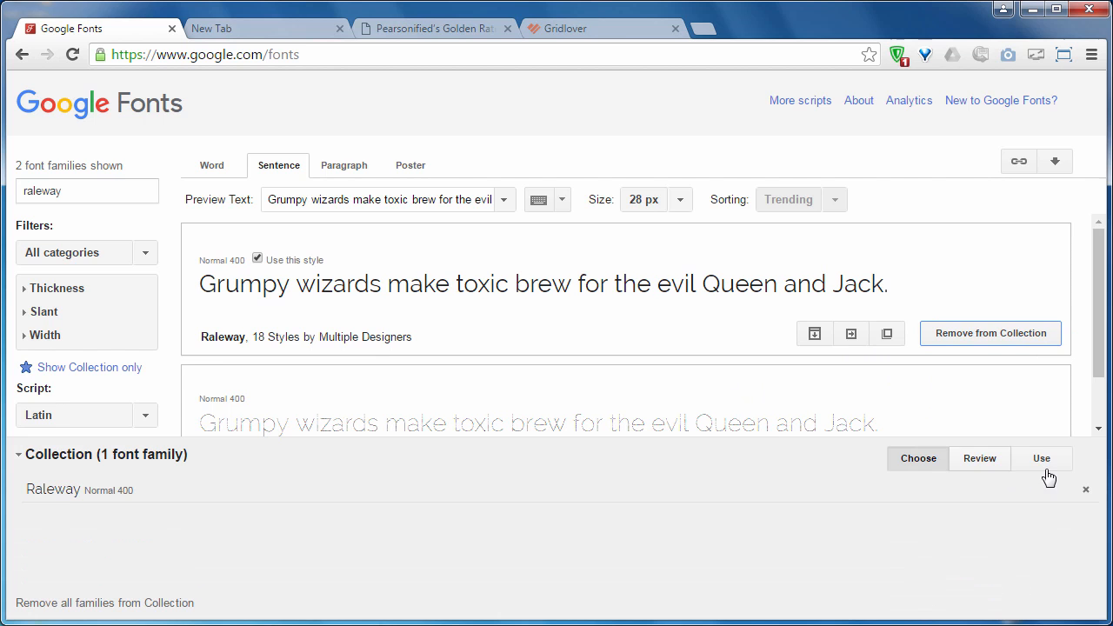
{"action": "left_click", "coordinate": [1043, 459]}
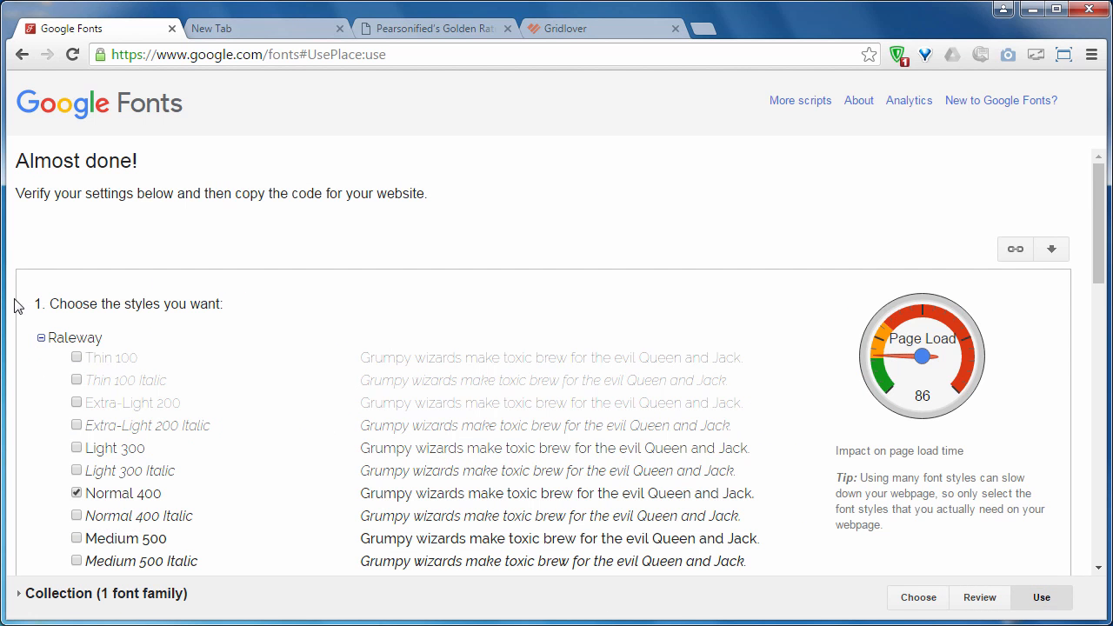
Highlight Raleway's <link> stylesheet embed code and its font-family CSS line for copying
{"action": "scroll", "scroll_direction": "down", "scroll_amount": 3}
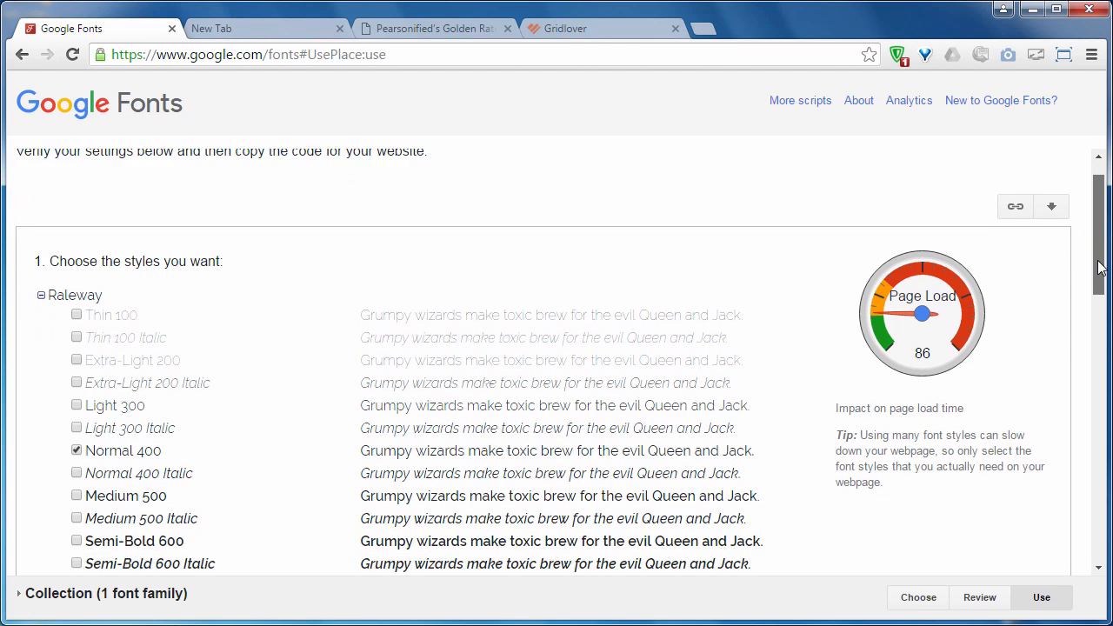
{"action": "scroll", "scroll_direction": "down", "scroll_amount": 3}
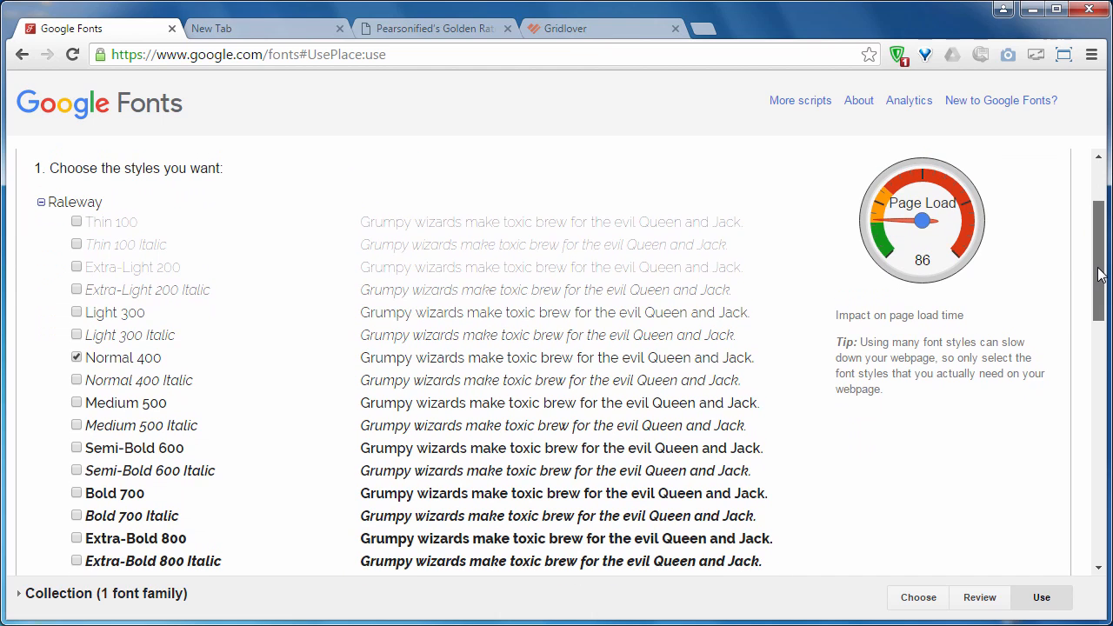
{"action": "mouse_move", "coordinate": [73, 400]}
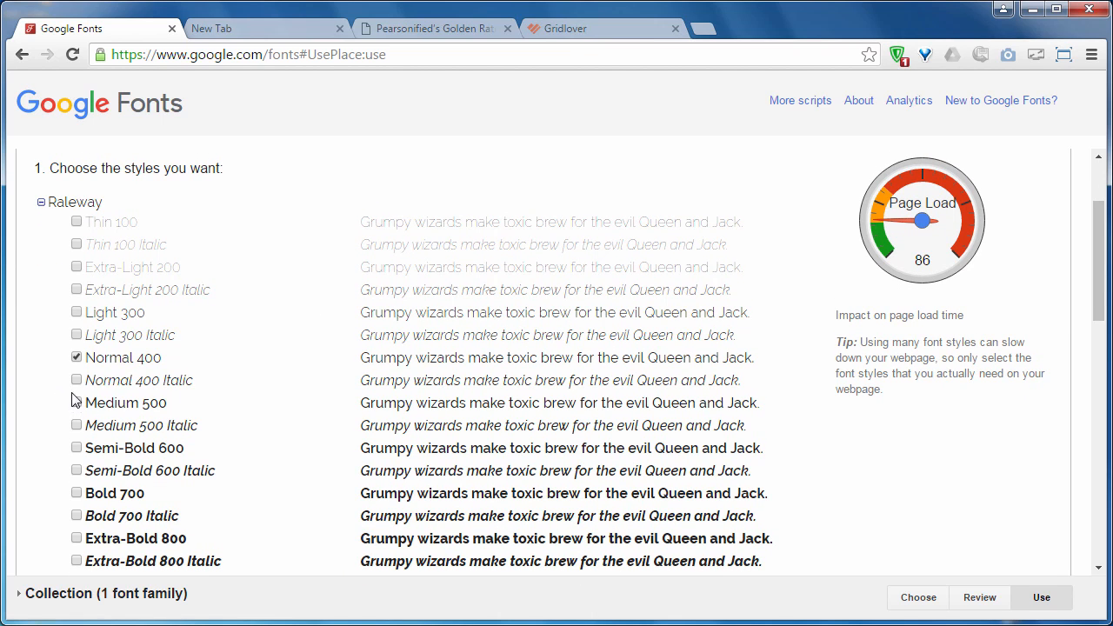
{"action": "mouse_move", "coordinate": [118, 466]}
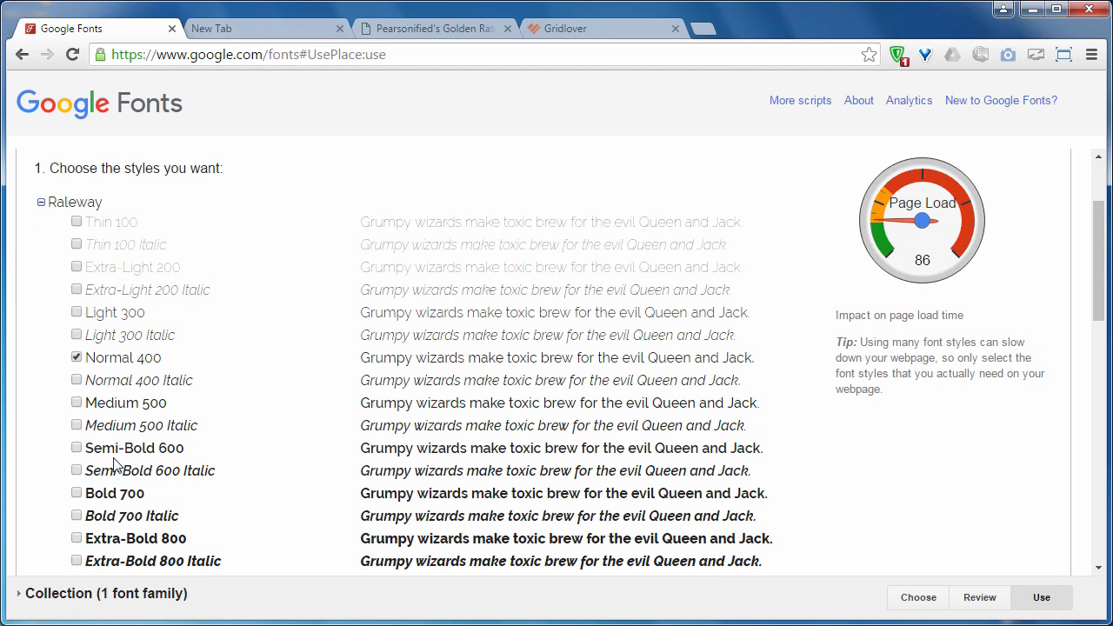
{"action": "scroll", "scroll_direction": "down", "scroll_amount": 3}
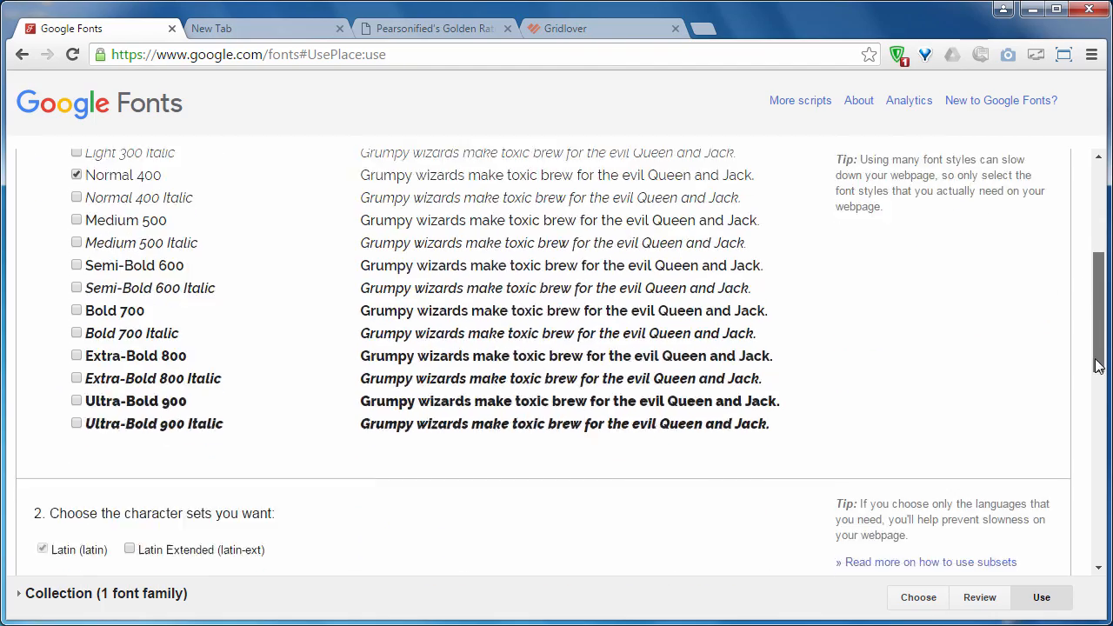
{"action": "scroll", "scroll_direction": "down", "scroll_amount": 3}
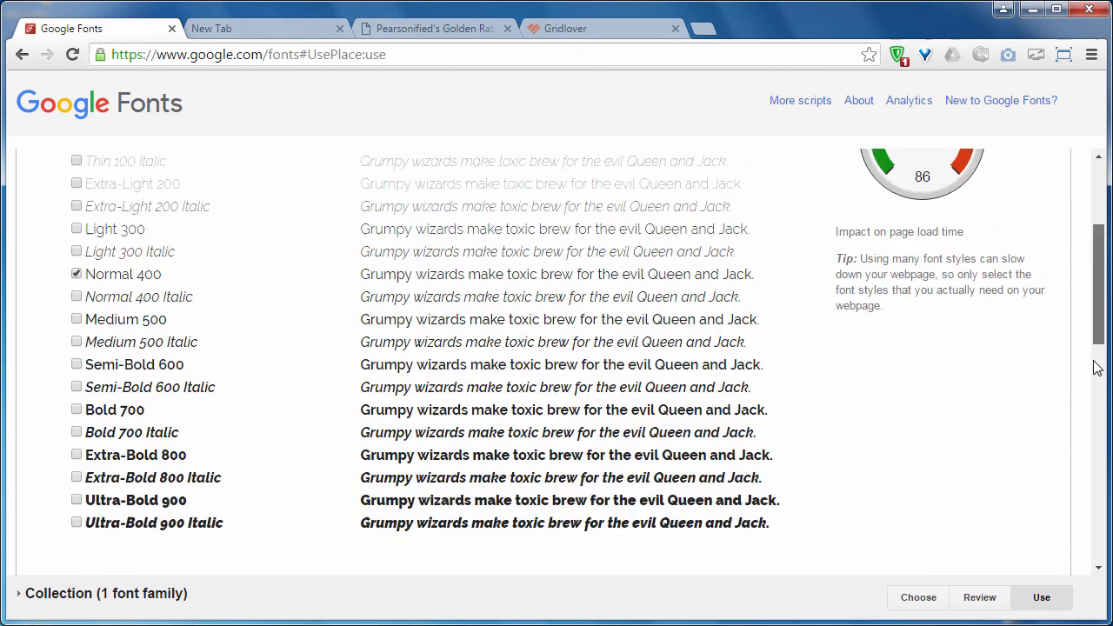
{"action": "scroll", "scroll_direction": "down", "scroll_amount": 3}
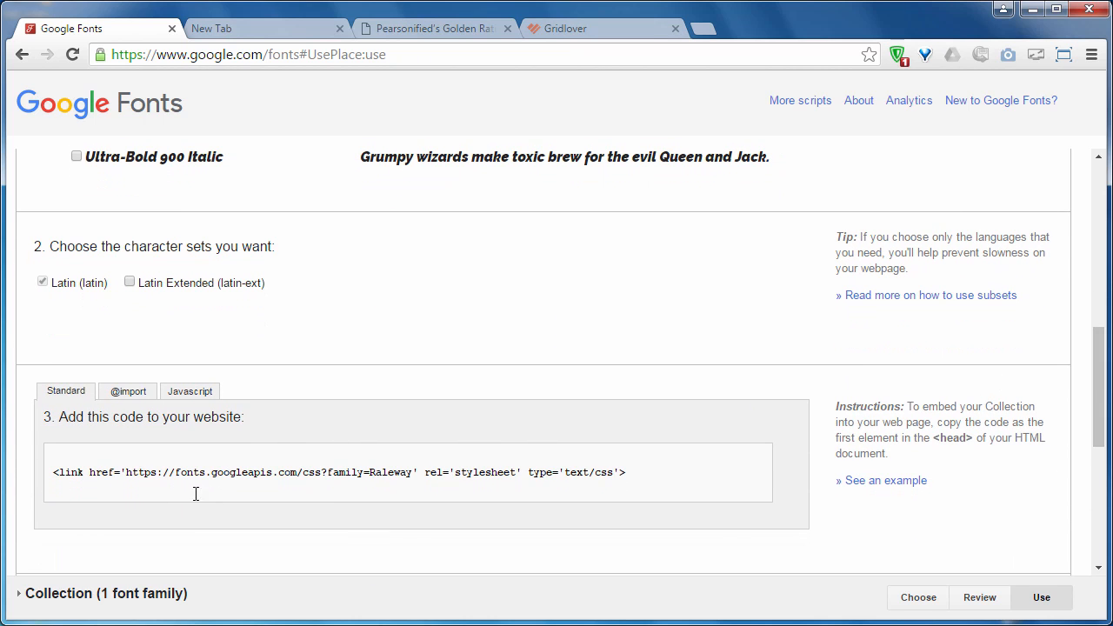
{"action": "left_click_drag", "start_coordinate": [54, 473], "coordinate": [470, 473]}
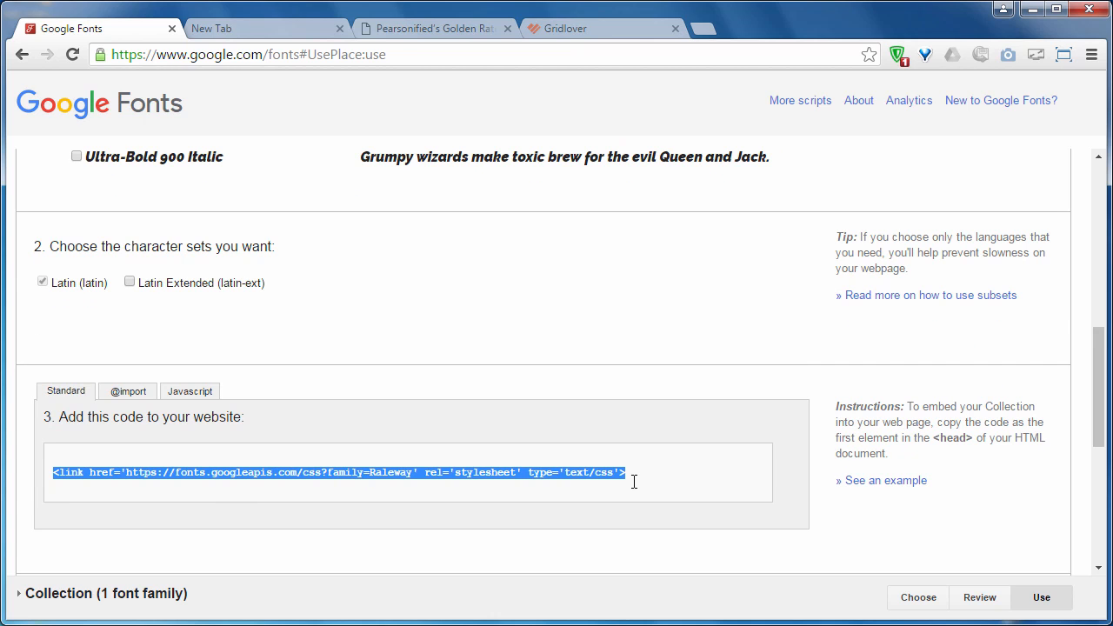
{"action": "scroll", "scroll_direction": "down", "scroll_amount": 3}
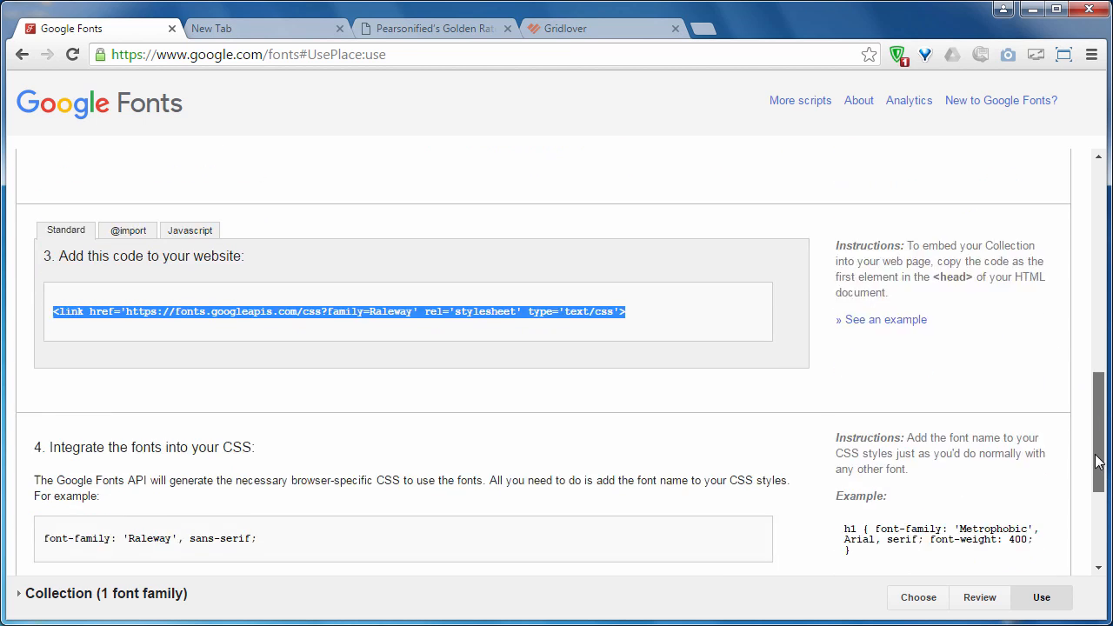
{"action": "scroll", "scroll_direction": "down", "scroll_amount": 3}
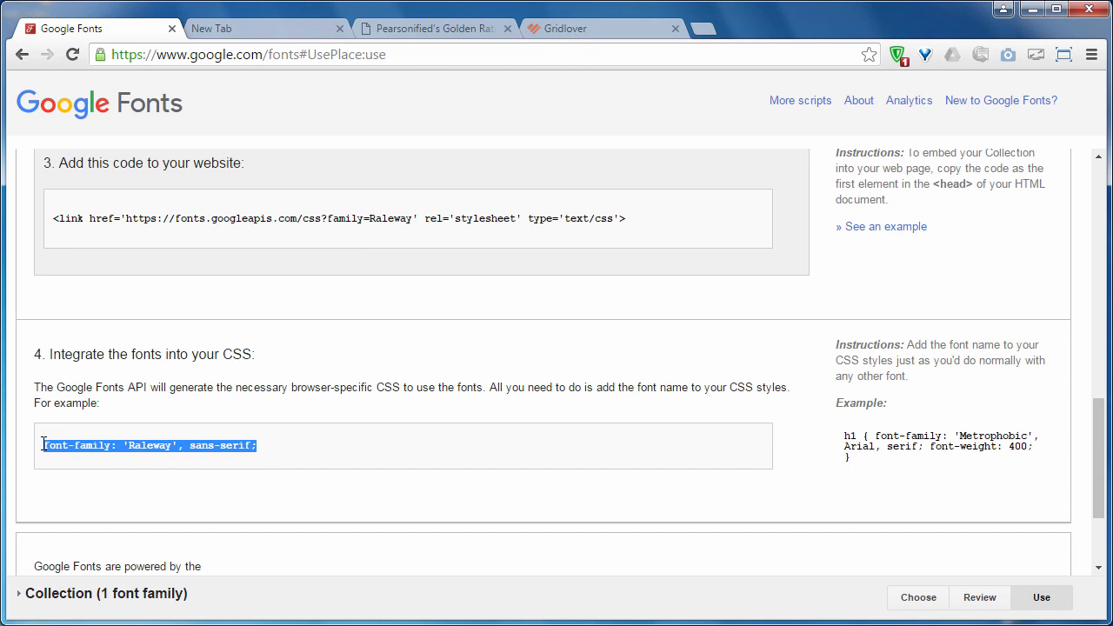
{"action": "mouse_move", "coordinate": [87, 121]}
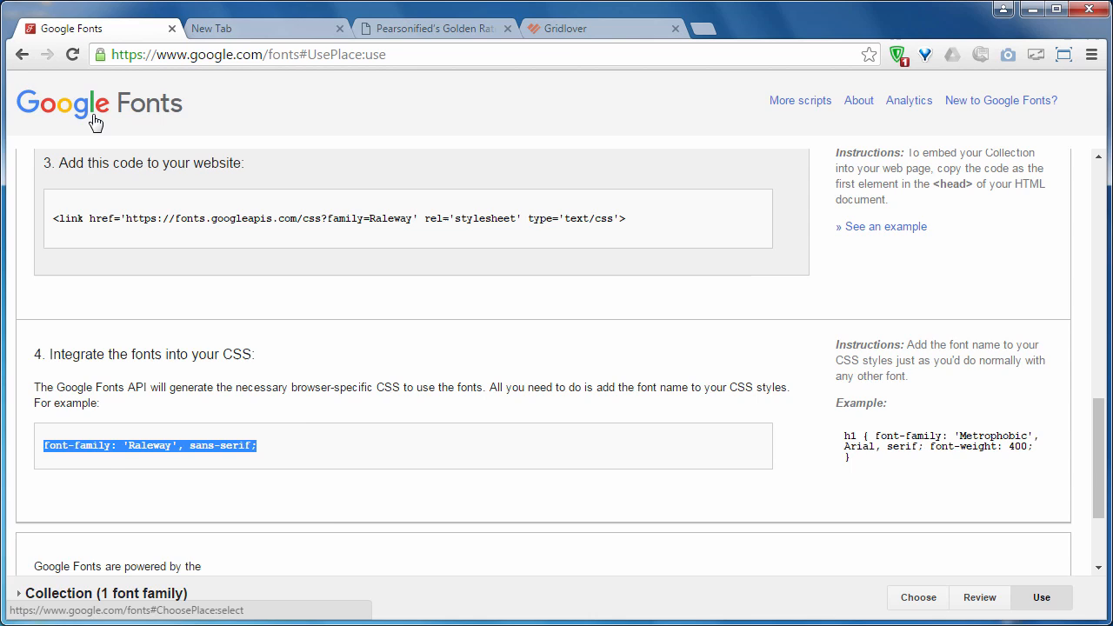
Browse Font Squirrel's Hottest Fonts Today and Almost Free lists
{"action": "left_click", "coordinate": [252, 27]}
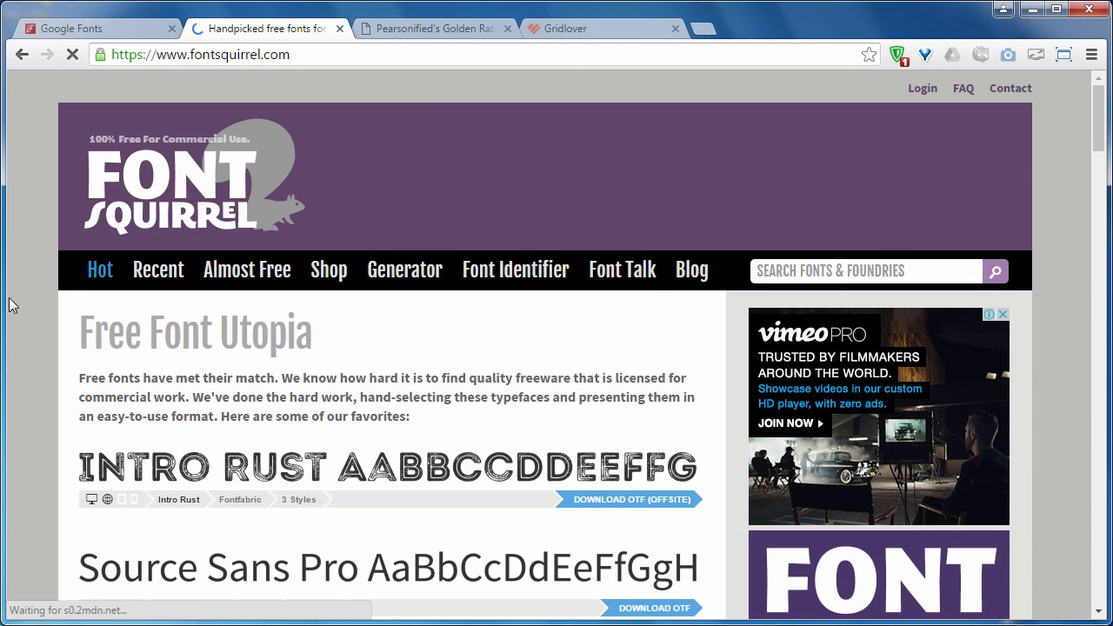
{"action": "scroll", "scroll_direction": "down", "scroll_amount": 3}
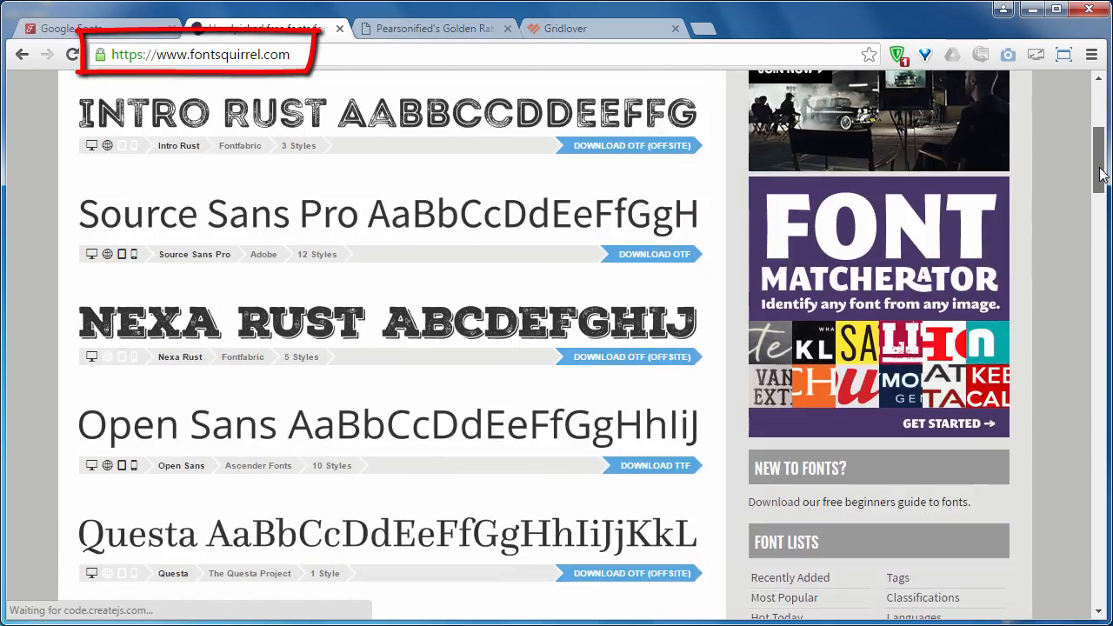
{"action": "scroll", "scroll_direction": "down", "scroll_amount": 3}
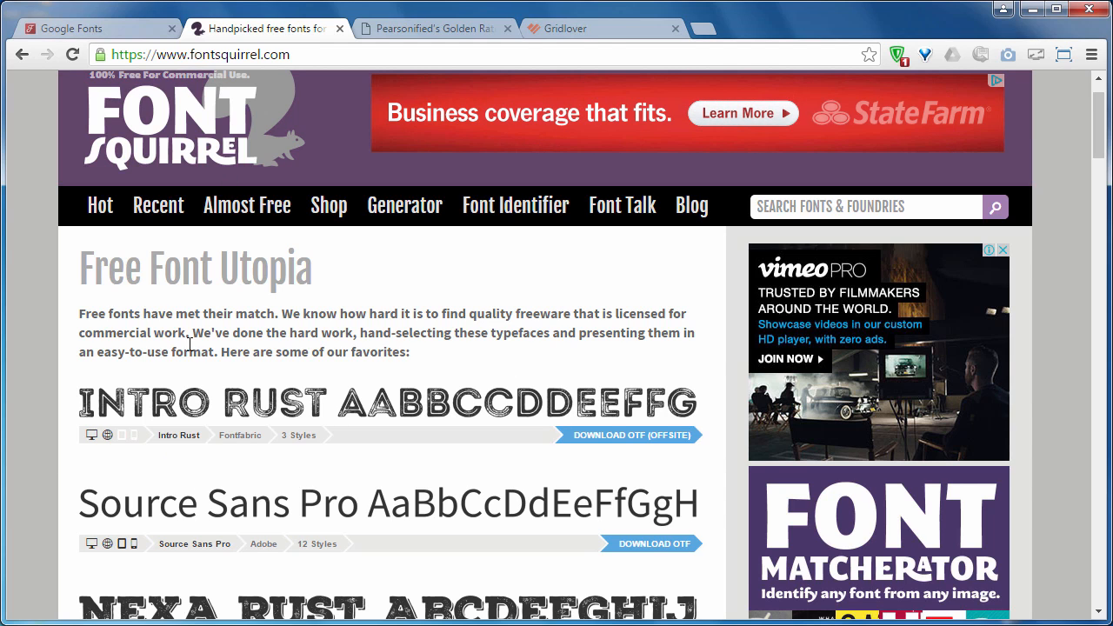
{"action": "left_click", "coordinate": [99, 206]}
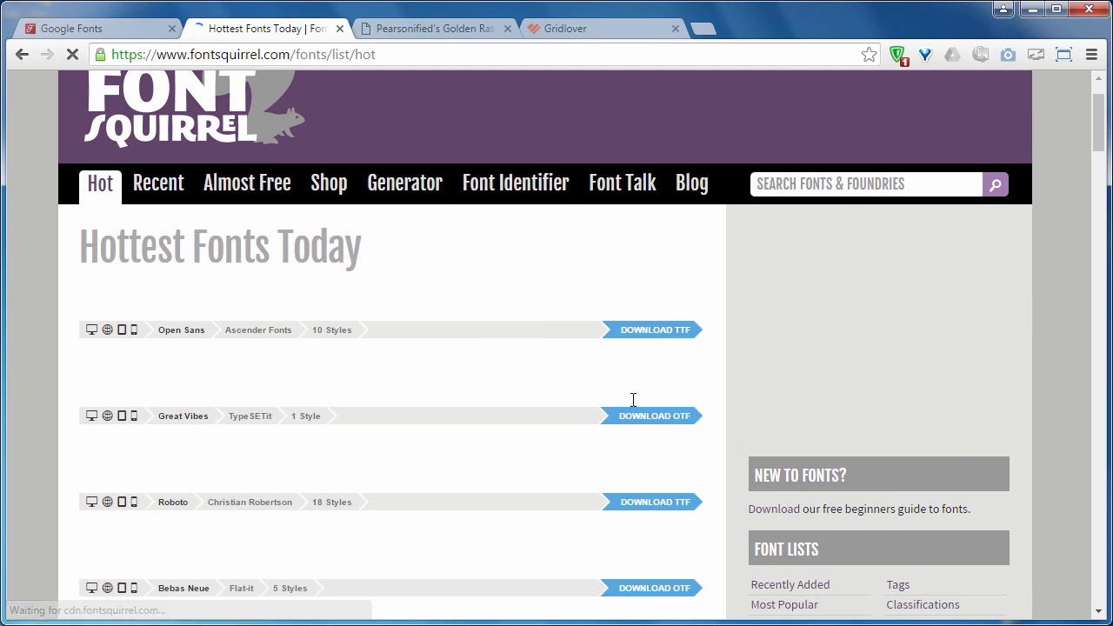
{"action": "scroll", "scroll_direction": "down", "scroll_amount": 3}
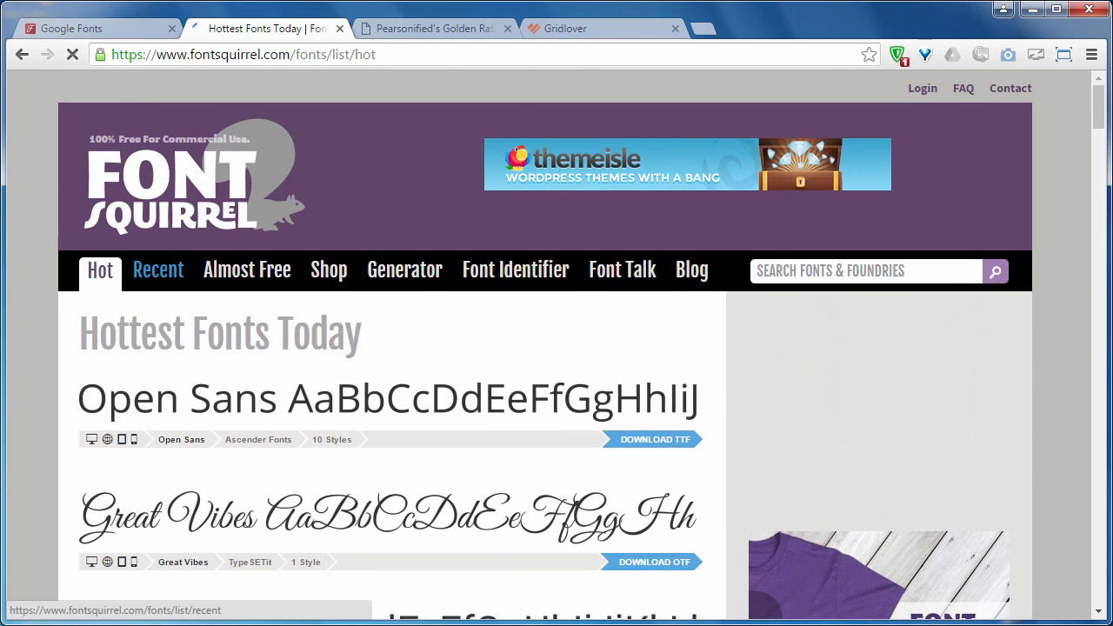
{"action": "left_click", "coordinate": [247, 269]}
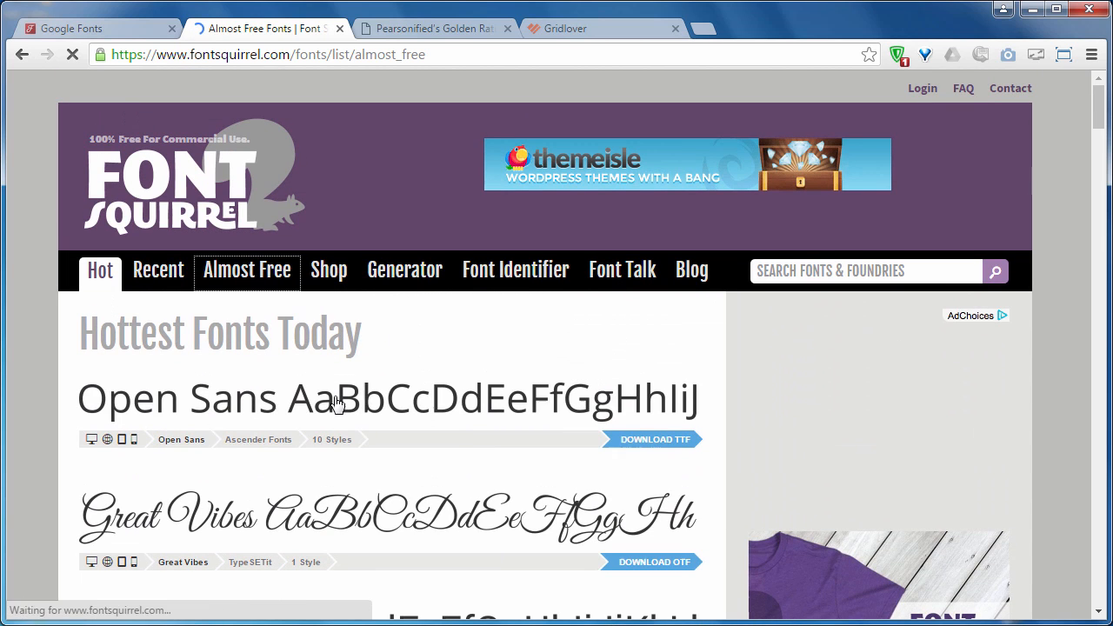
{"action": "left_click", "coordinate": [246, 269]}
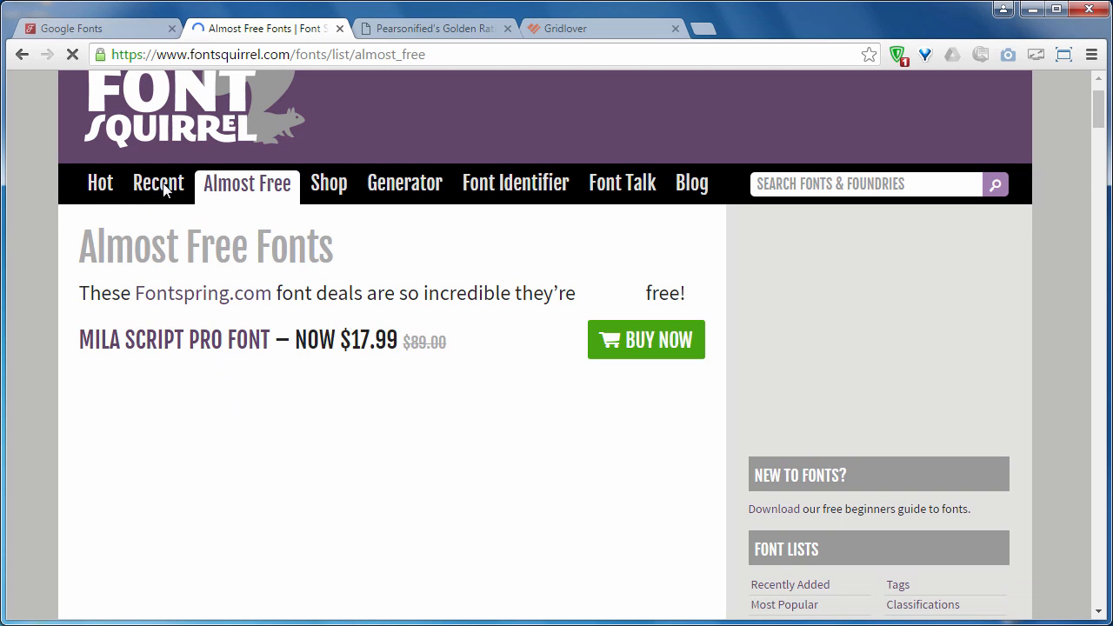
{"action": "mouse_move", "coordinate": [149, 219]}
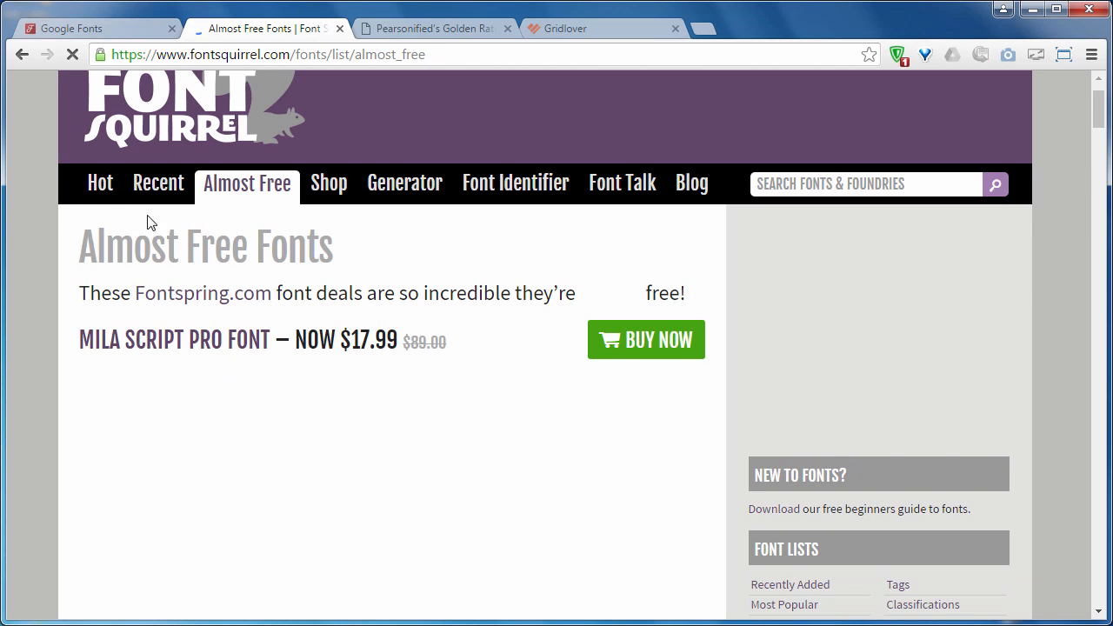
Reach the Intro Rust font page from the homepage, glancing back at the Raleway snippet
{"action": "left_click", "coordinate": [174, 113]}
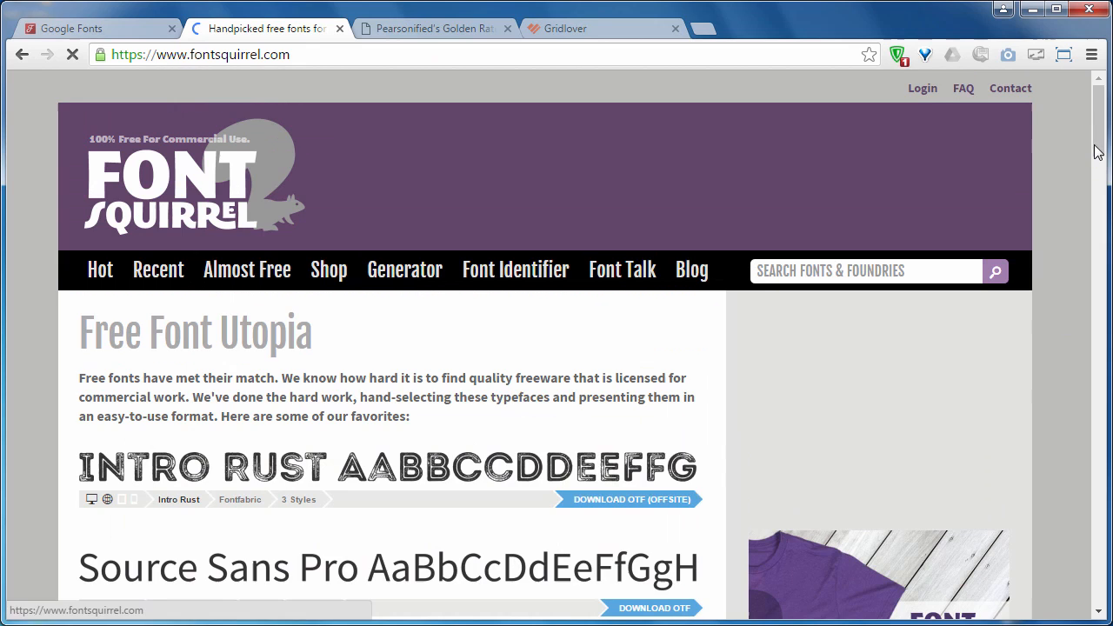
{"action": "scroll", "scroll_direction": "down", "scroll_amount": 3}
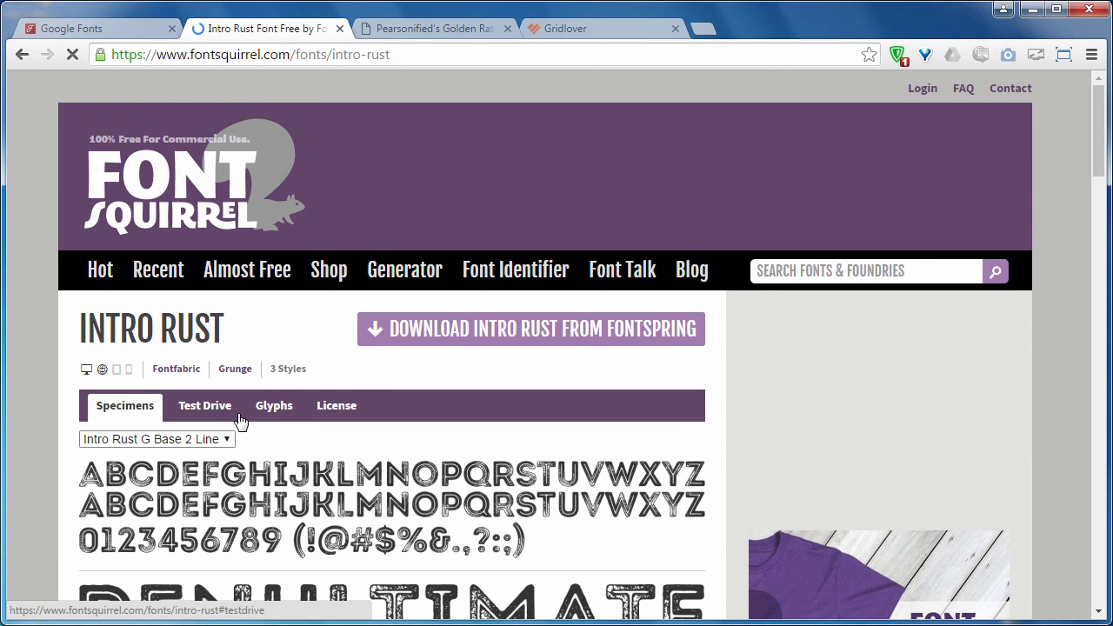
{"action": "left_click", "coordinate": [87, 28]}
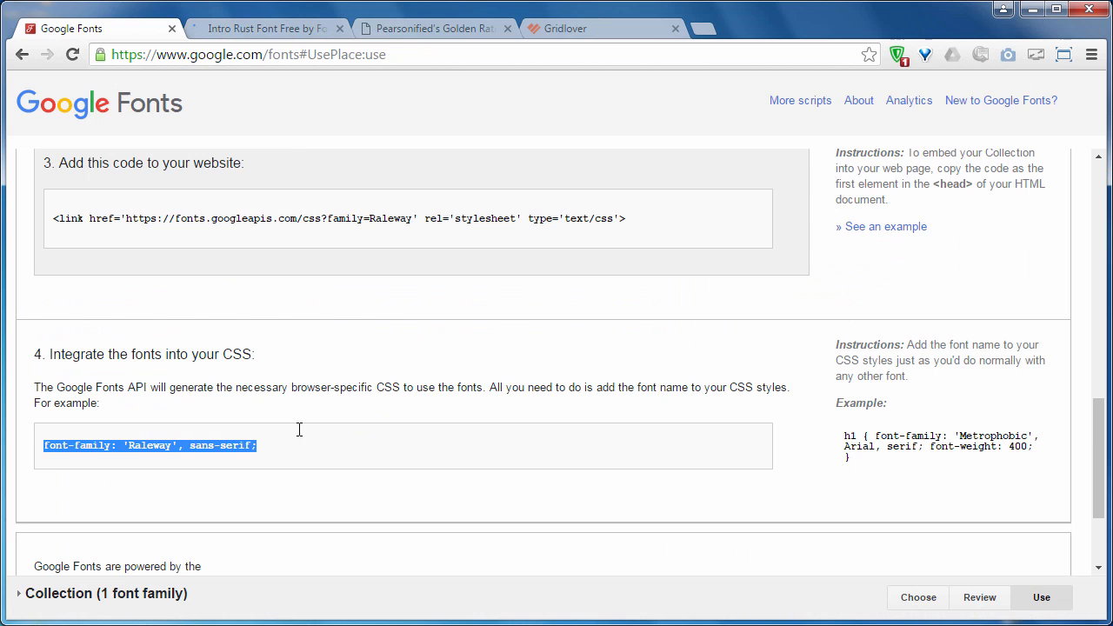
{"action": "left_click", "coordinate": [261, 28]}
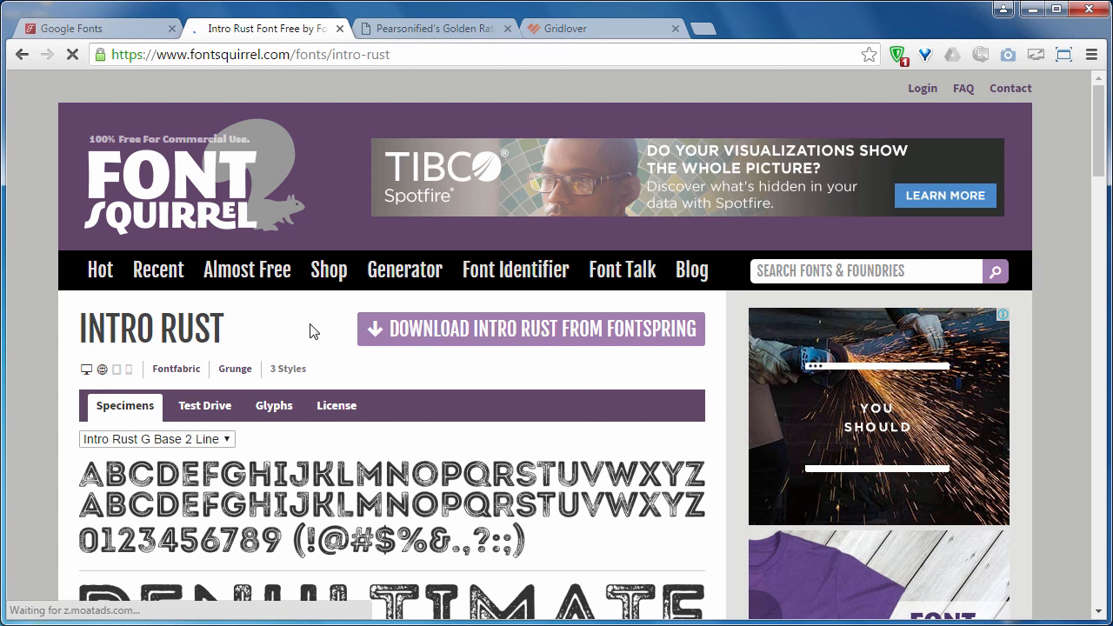
{"action": "left_click", "coordinate": [431, 28]}
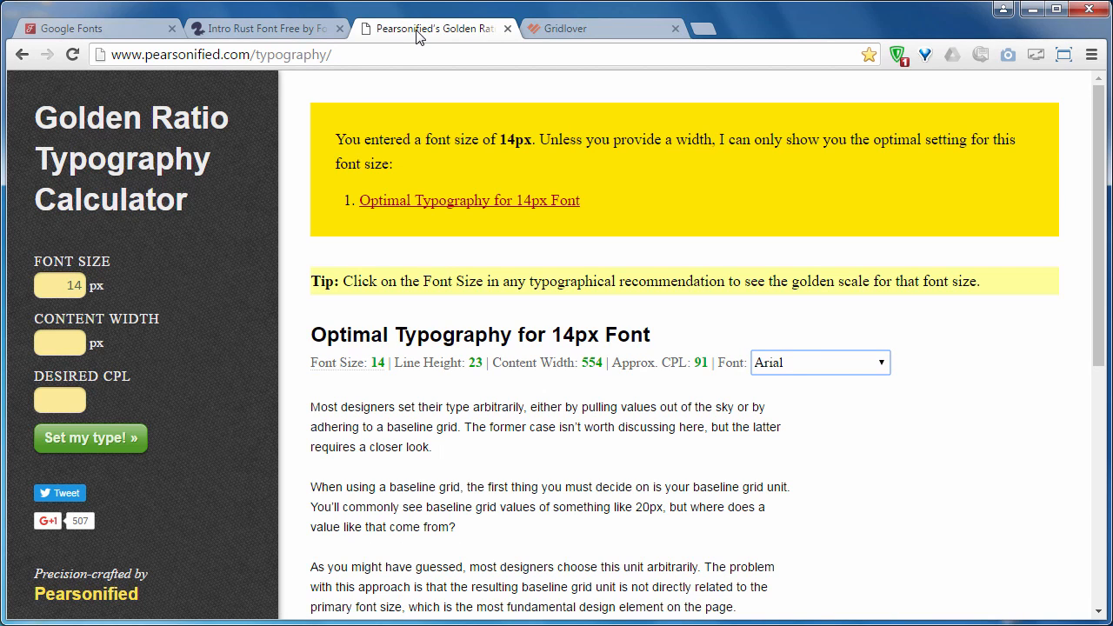
{"action": "mouse_move", "coordinate": [256, 456]}
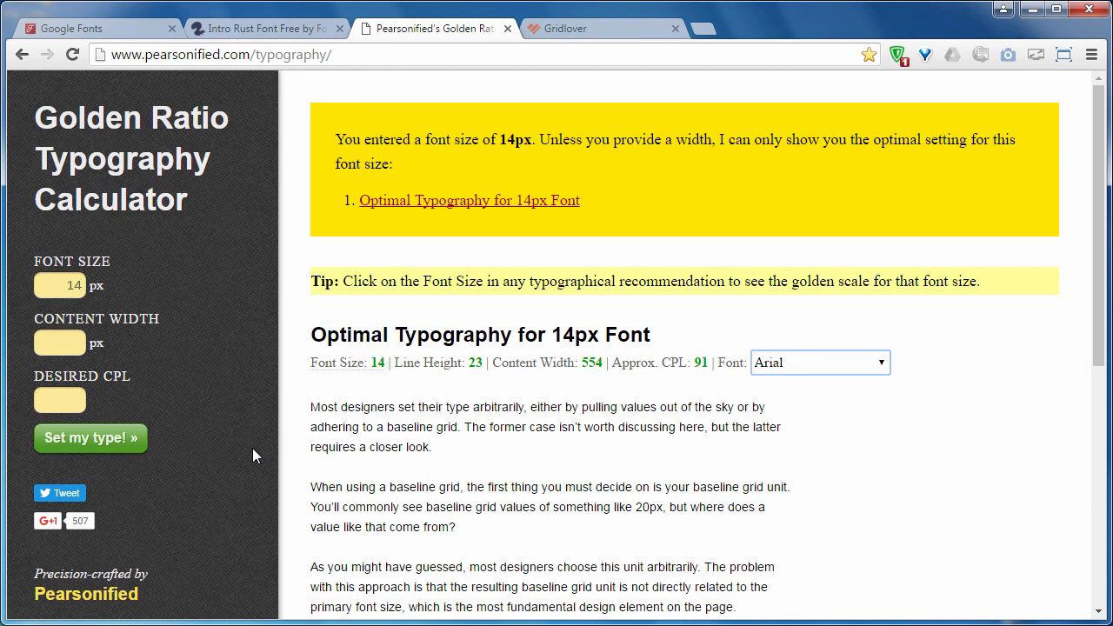
{"action": "mouse_move", "coordinate": [275, 473]}
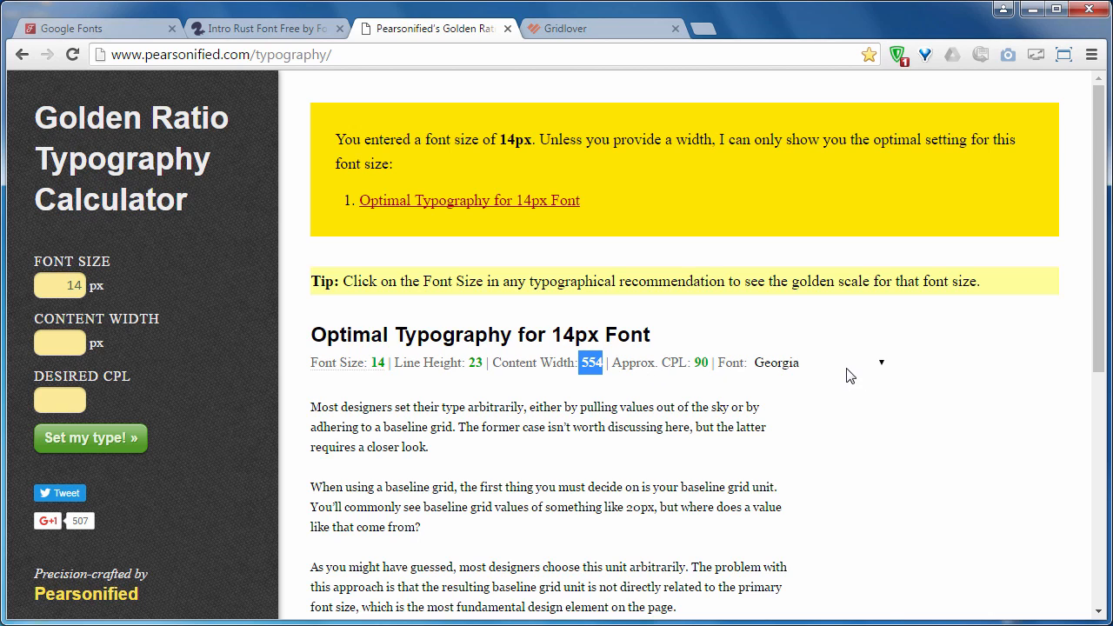
View the 14px Golden Ratio results in Arial, then move to the Gridlover tool
{"action": "left_click", "coordinate": [880, 363]}
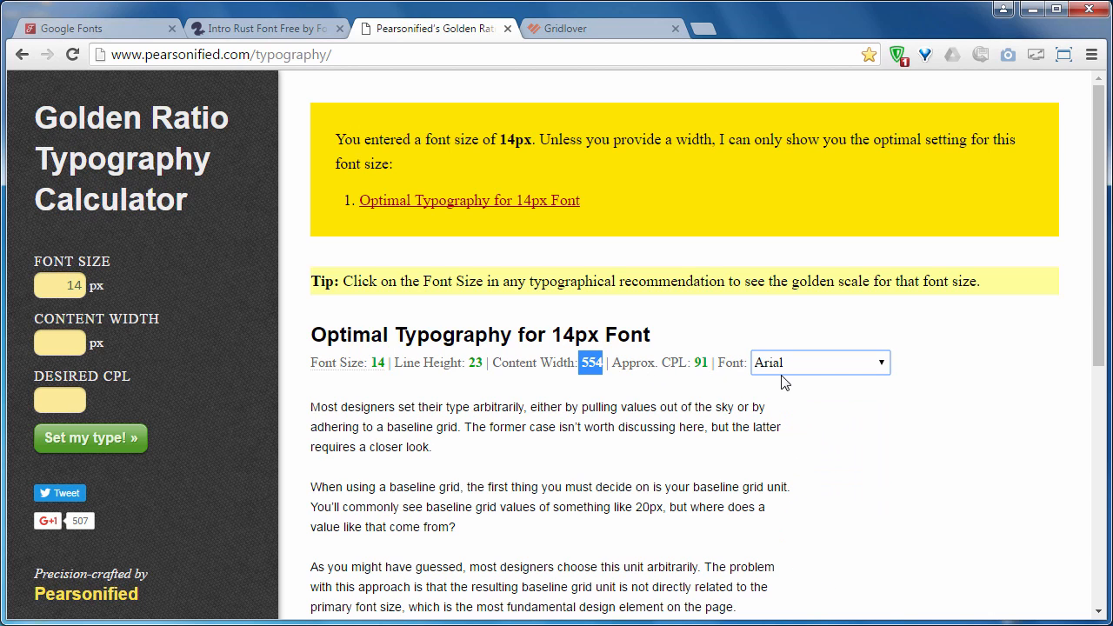
{"action": "scroll", "scroll_direction": "down", "scroll_amount": 3}
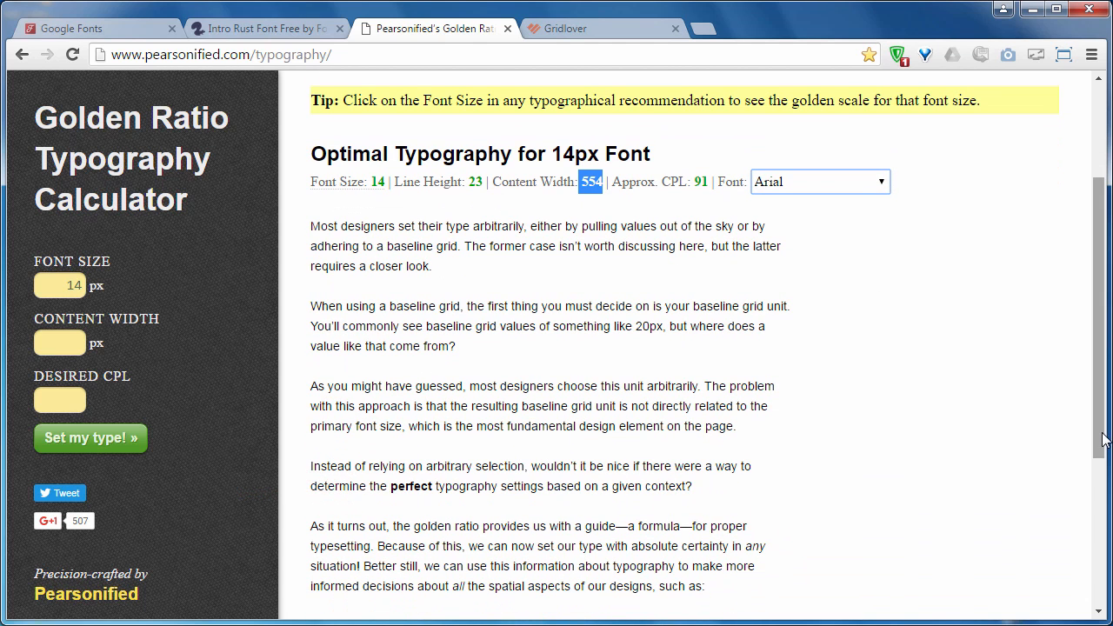
{"action": "left_click", "coordinate": [90, 438]}
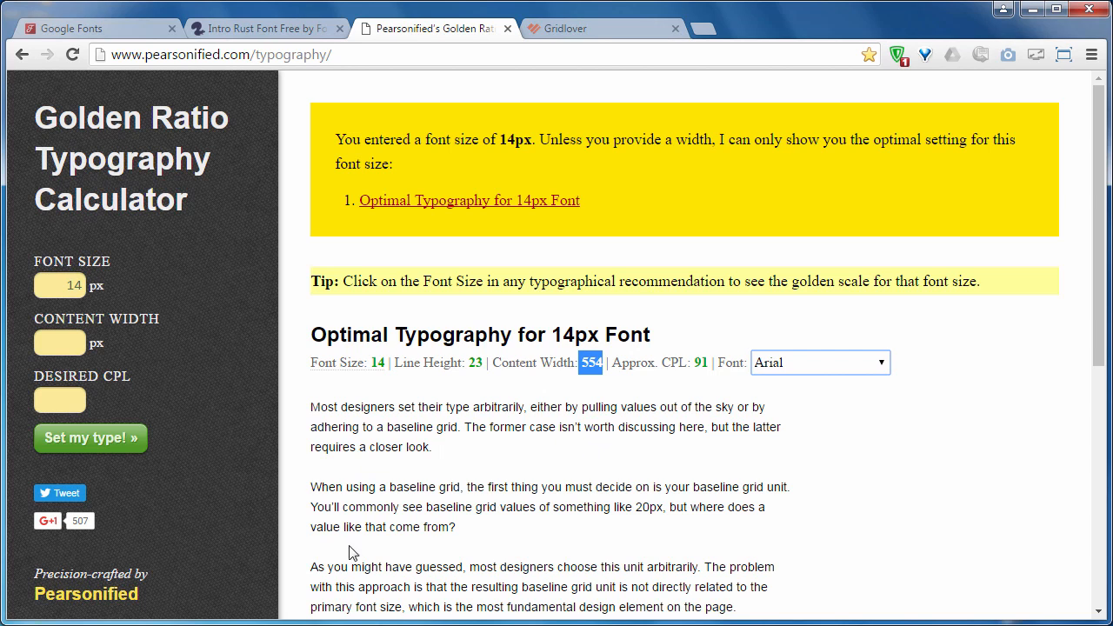
{"action": "mouse_move", "coordinate": [459, 369]}
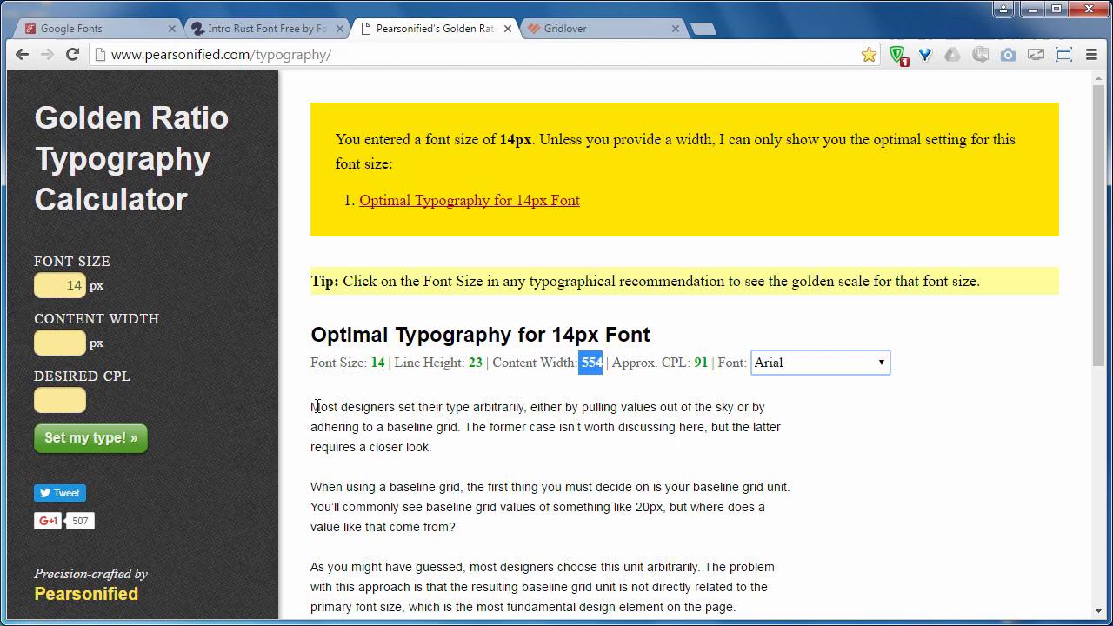
{"action": "mouse_move", "coordinate": [426, 421]}
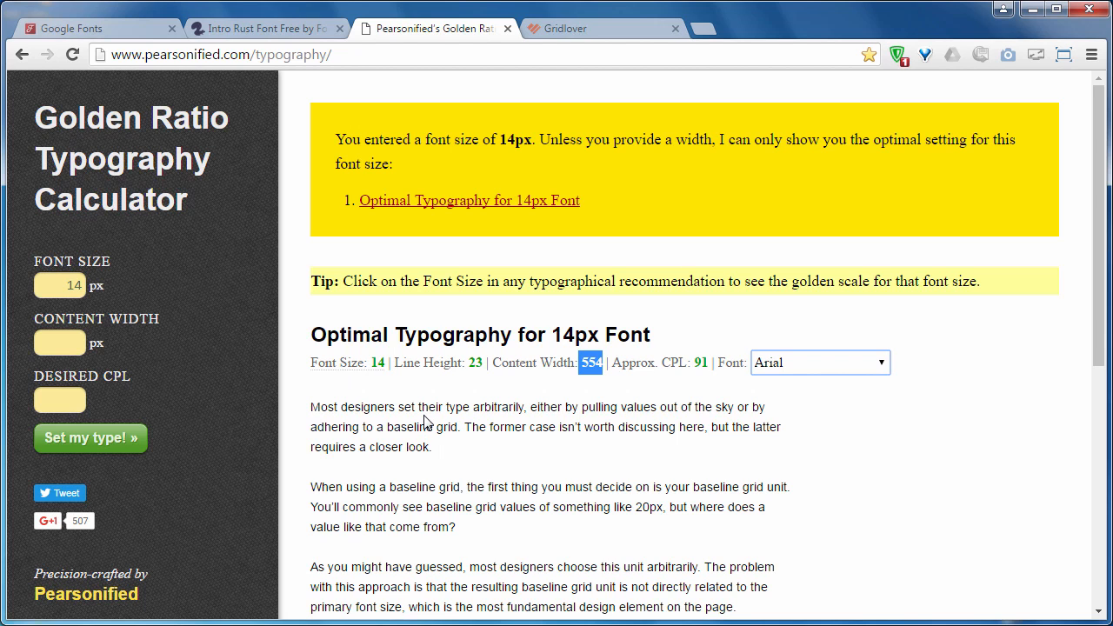
{"action": "mouse_move", "coordinate": [562, 45]}
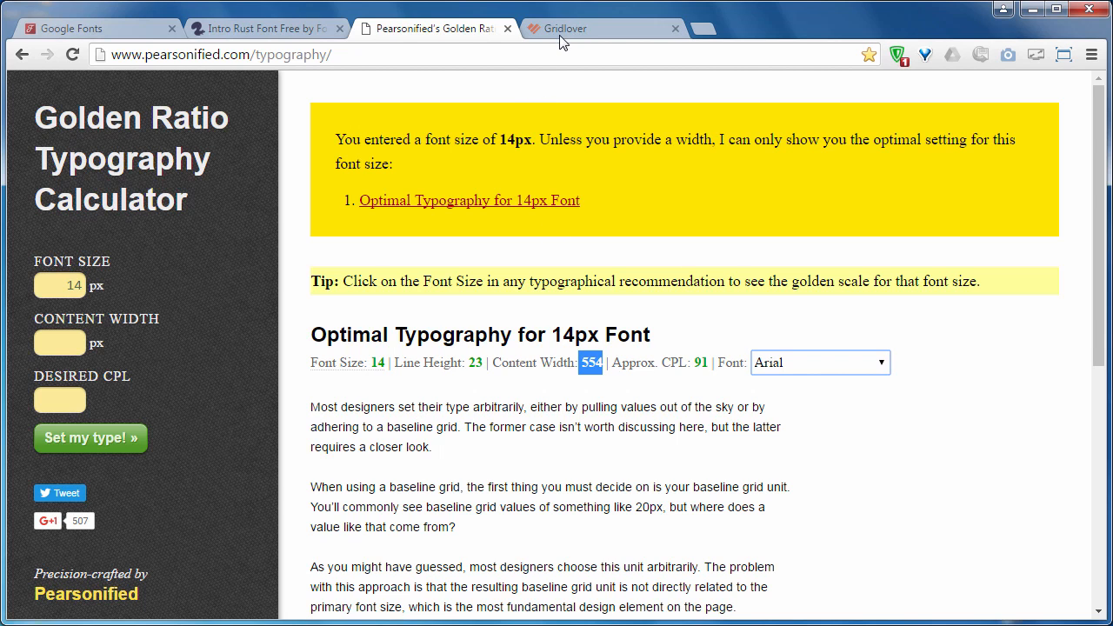
{"action": "left_click", "coordinate": [582, 28]}
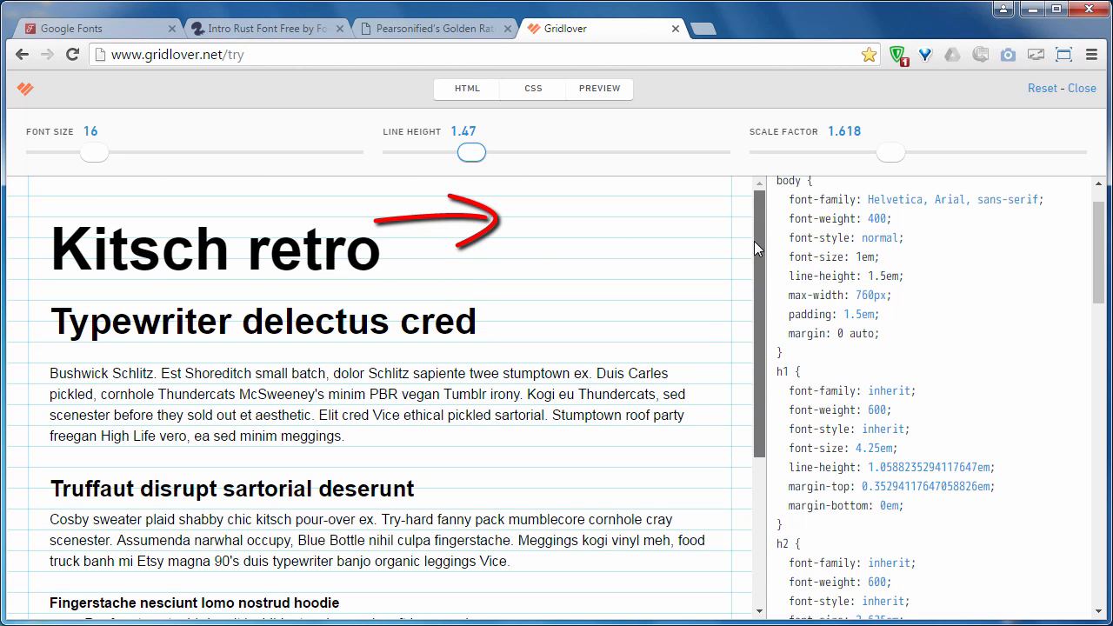
Lower Gridlover's base font size from 16 to 14, rescaling body text to 0.875em
{"action": "scroll", "scroll_direction": "down", "scroll_amount": 3}
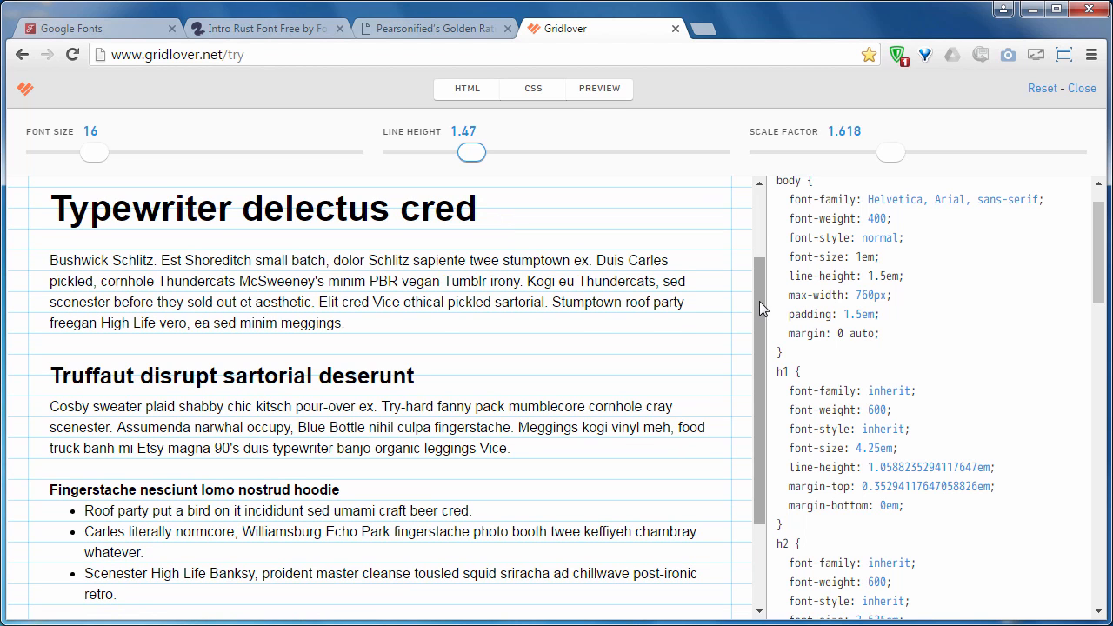
{"action": "scroll", "scroll_direction": "down", "scroll_amount": 3}
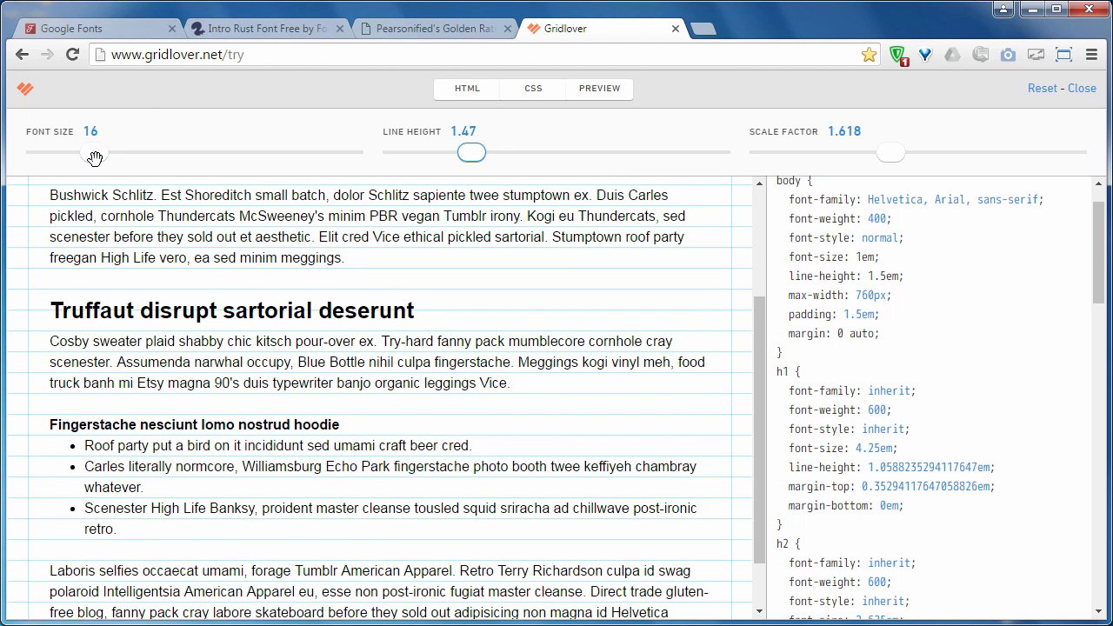
{"action": "left_click_drag", "start_coordinate": [95, 153], "coordinate": [80, 153]}
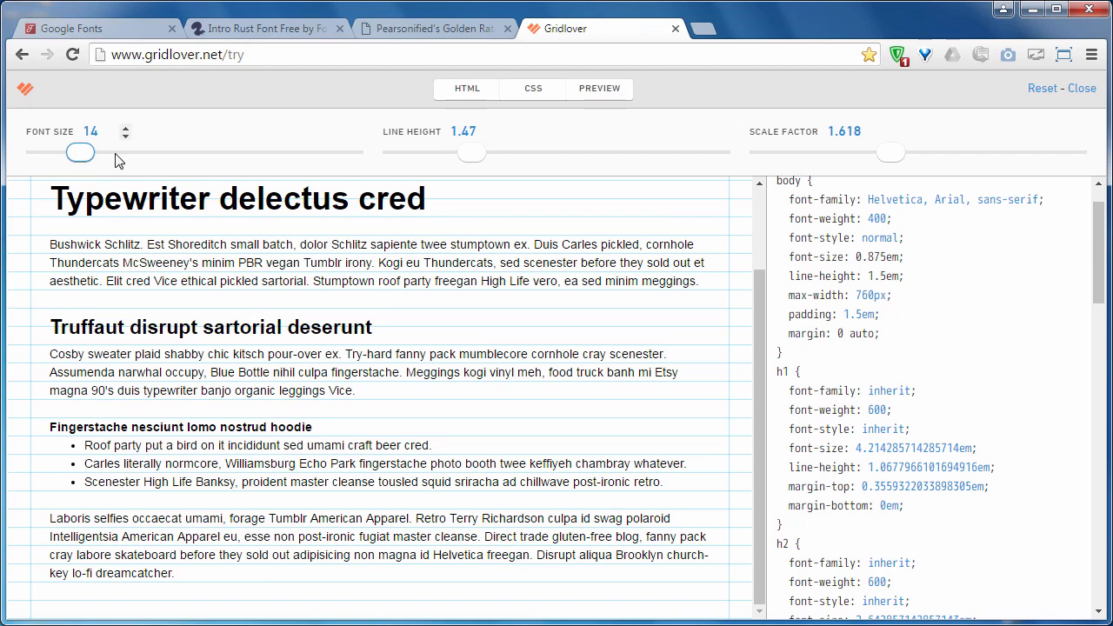
{"action": "mouse_move", "coordinate": [76, 150]}
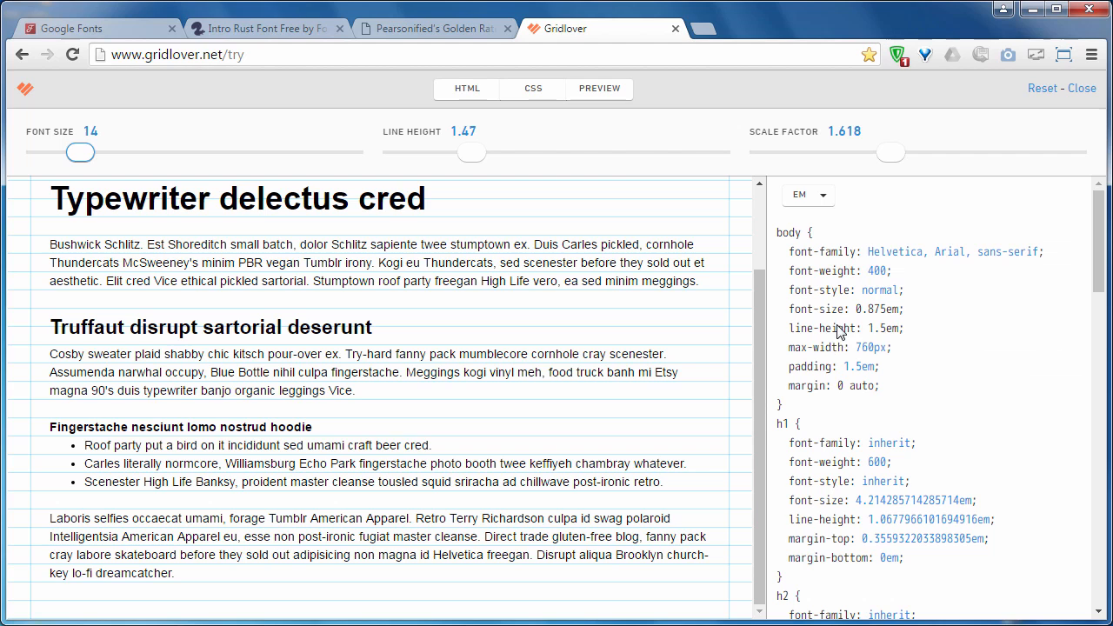
{"action": "mouse_move", "coordinate": [848, 401]}
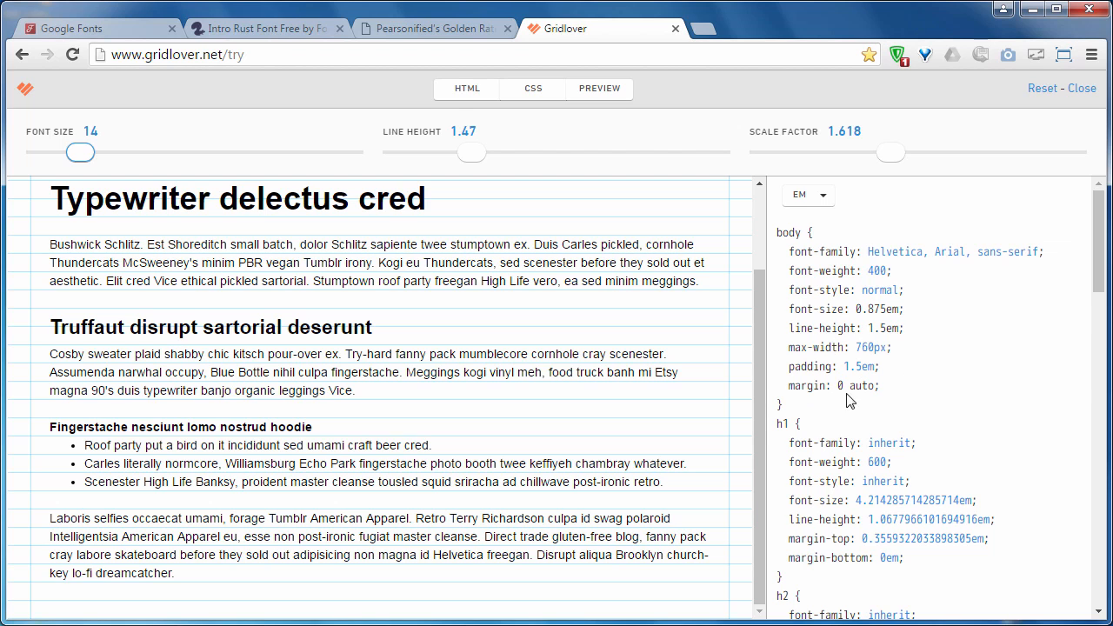
{"action": "scroll", "scroll_direction": "down", "scroll_amount": 3}
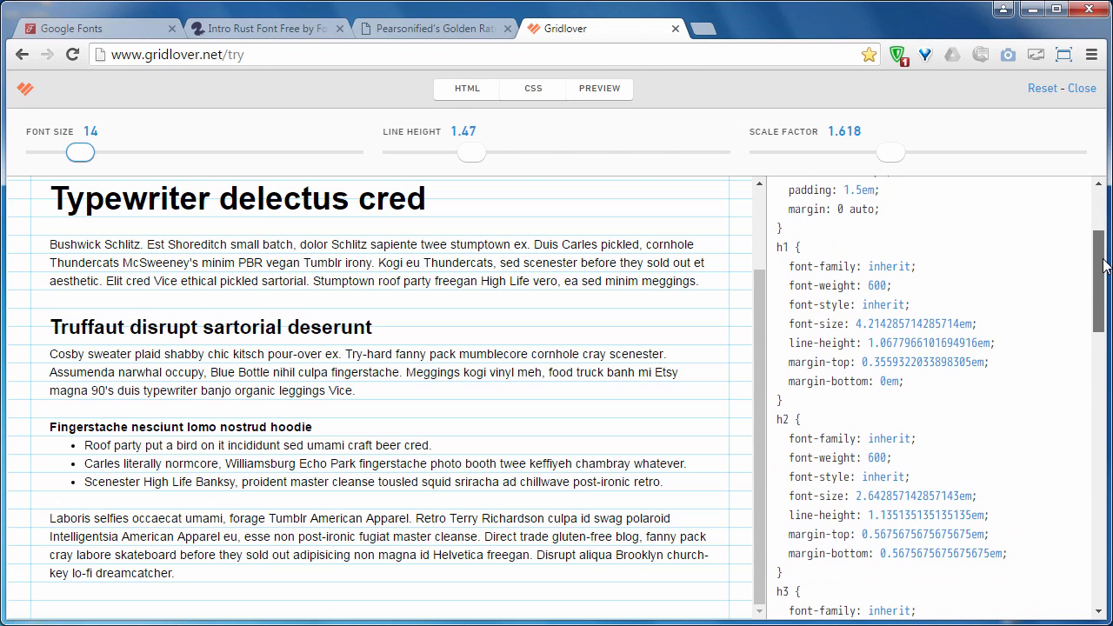
{"action": "scroll", "scroll_direction": "down", "scroll_amount": 3}
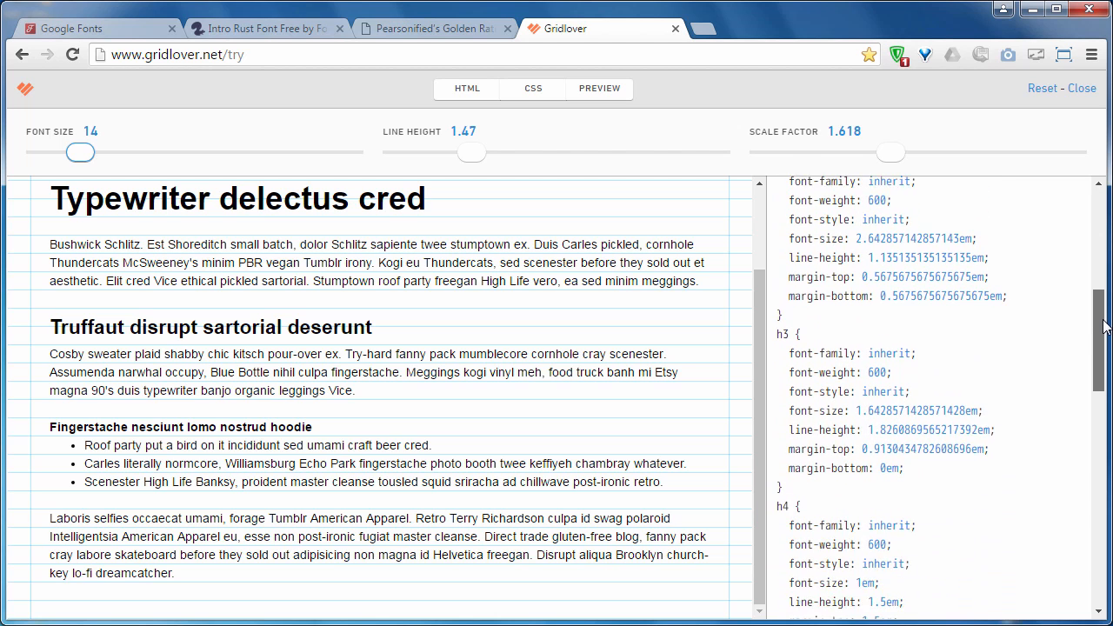
{"action": "scroll", "scroll_direction": "down", "scroll_amount": 3}
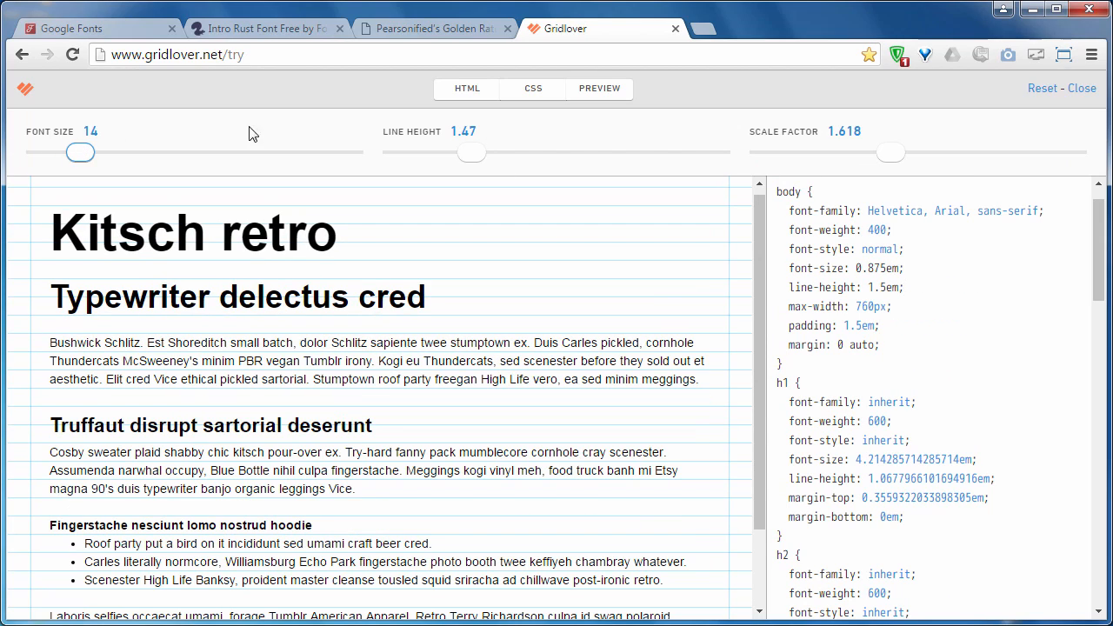
{"action": "left_click", "coordinate": [598, 88]}
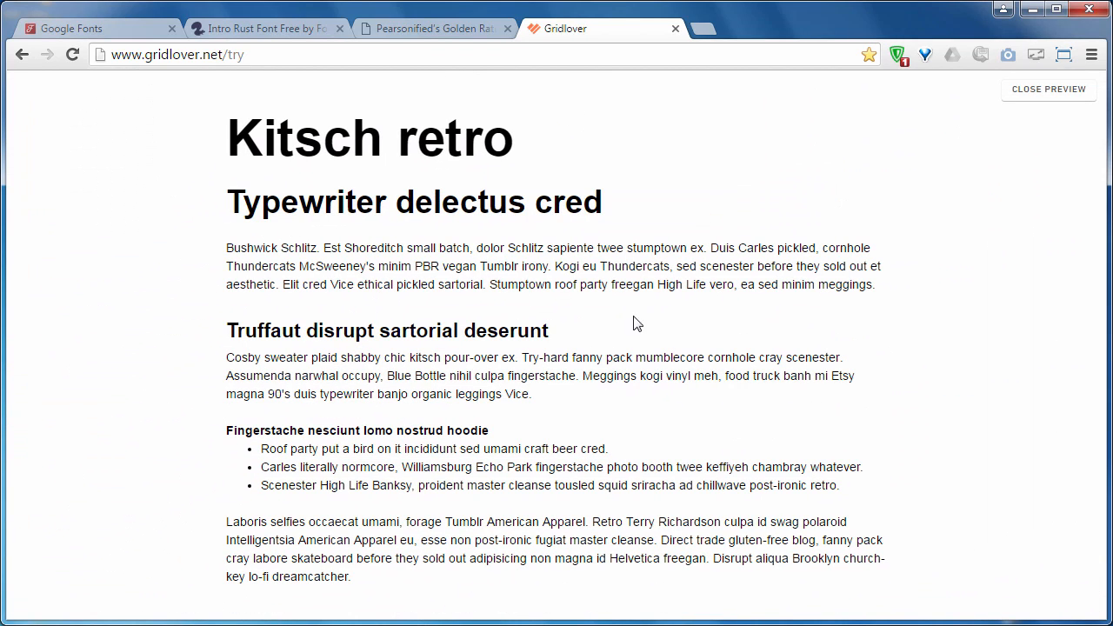
{"action": "mouse_move", "coordinate": [762, 352]}
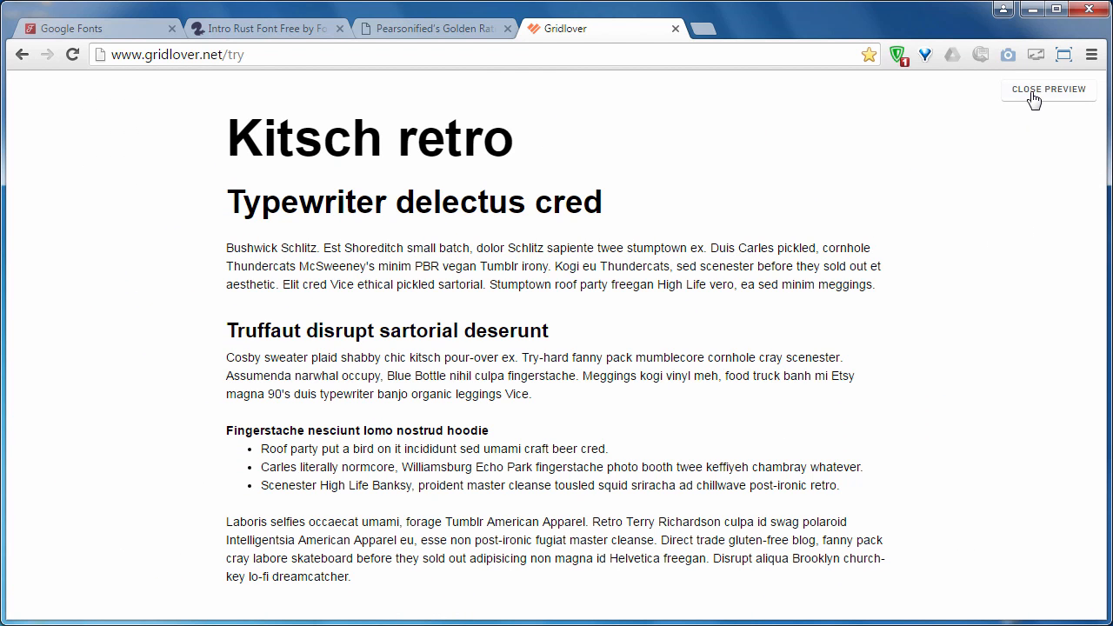
{"action": "left_click", "coordinate": [1050, 89]}
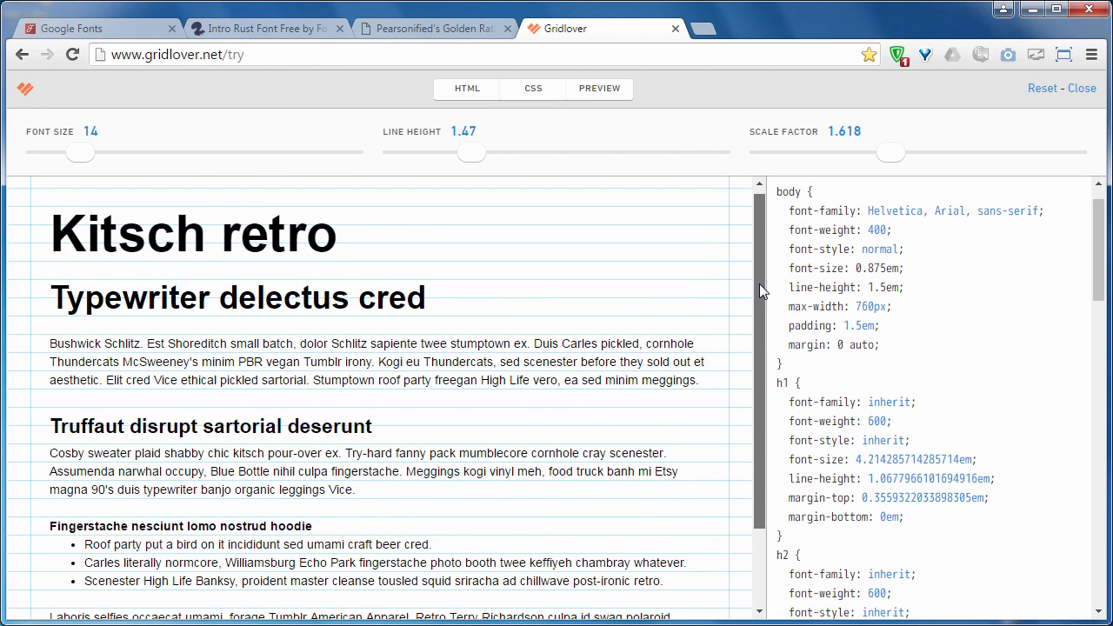
{"action": "scroll", "scroll_direction": "down", "scroll_amount": 3}
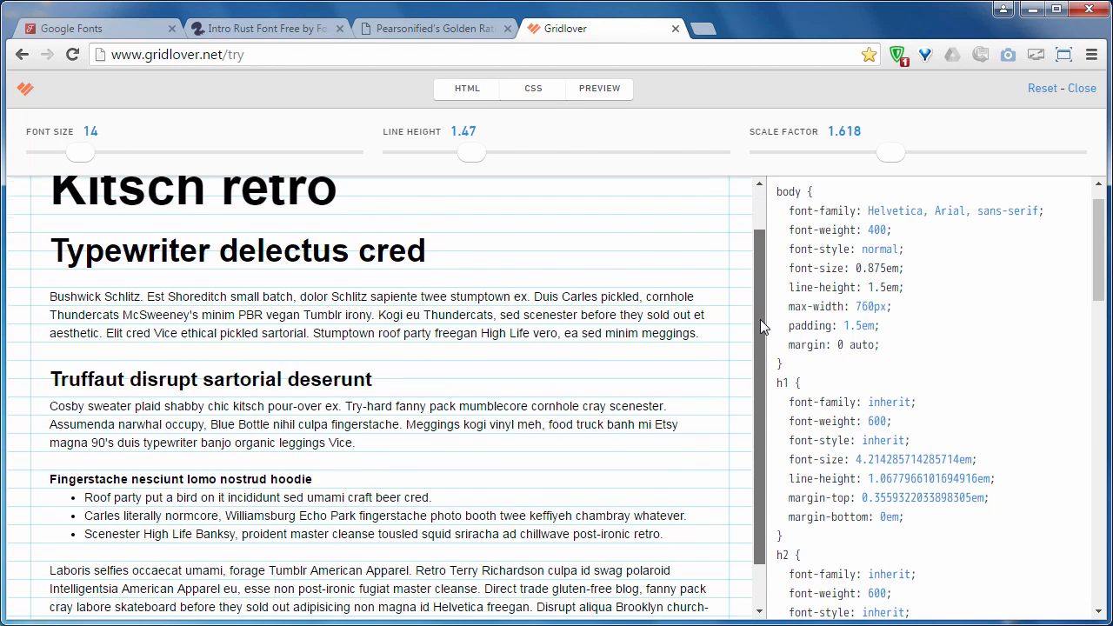
{"action": "scroll", "scroll_direction": "down", "scroll_amount": 3}
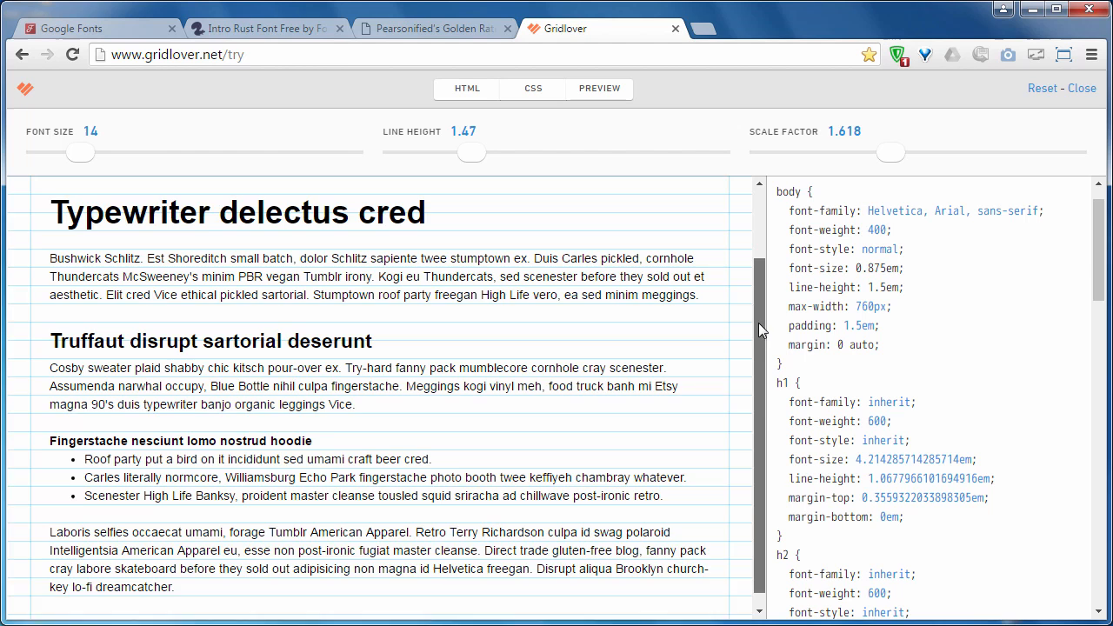